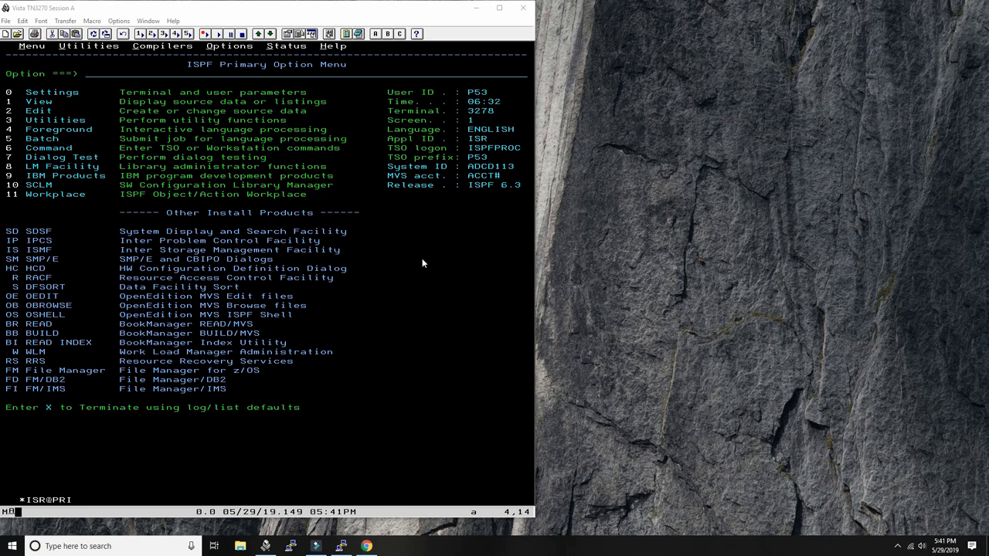
{"action": "mouse_move", "coordinate": [448, 293]}
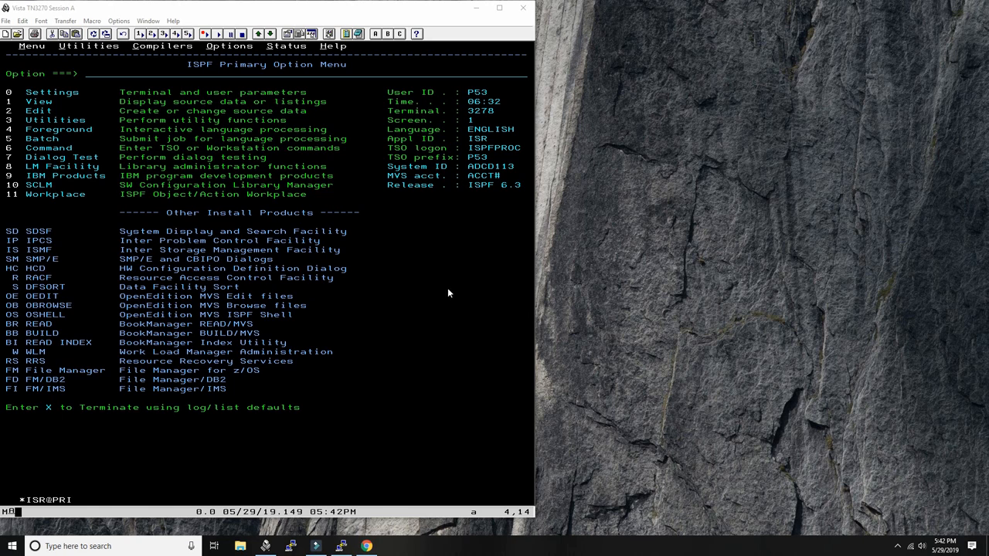
{"action": "mouse_move", "coordinate": [605, 158]}
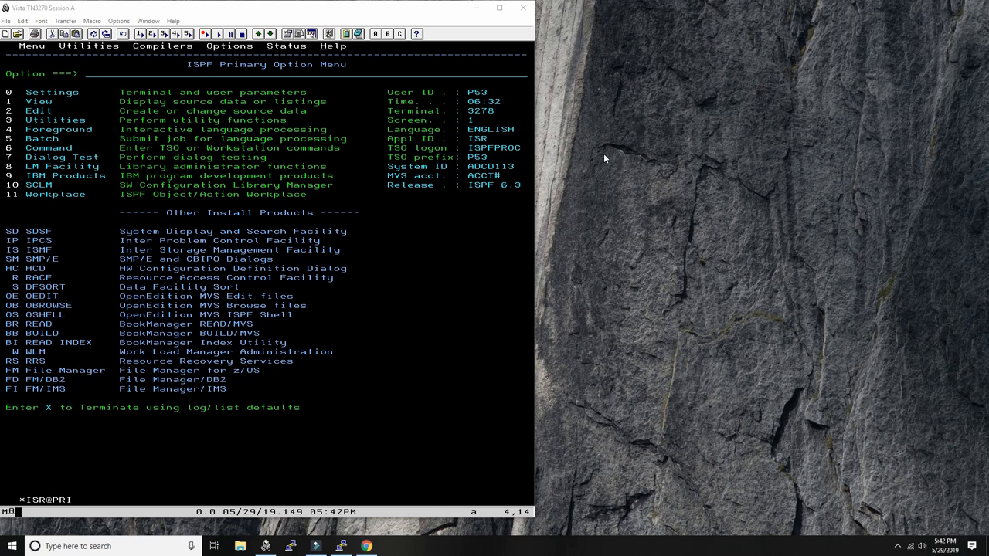
{"action": "mouse_move", "coordinate": [531, 215]}
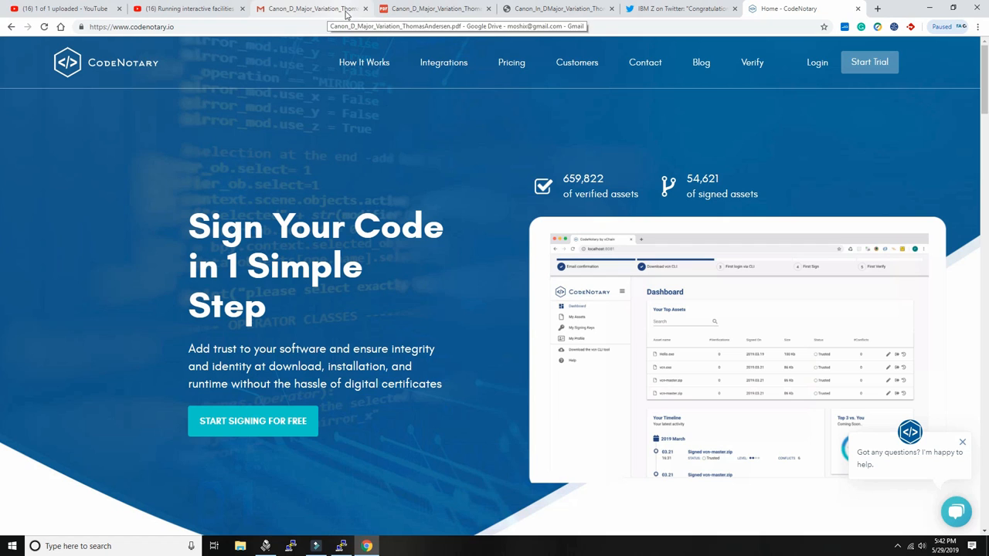
{"action": "mouse_move", "coordinate": [680, 73]}
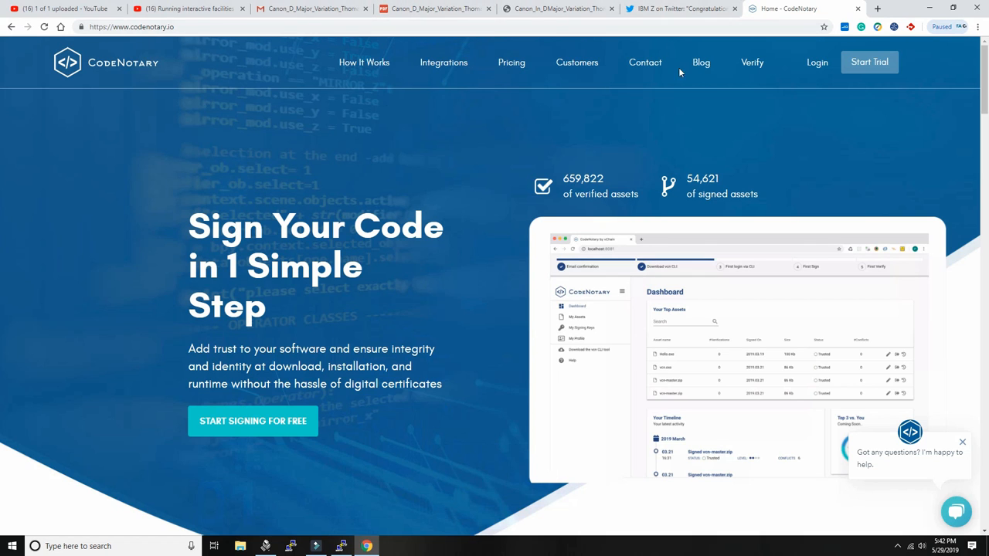
View the Canon in D sheet-music PDF, then the IBM Z Master the Mainframe winners tweet
{"action": "left_click", "coordinate": [558, 9]}
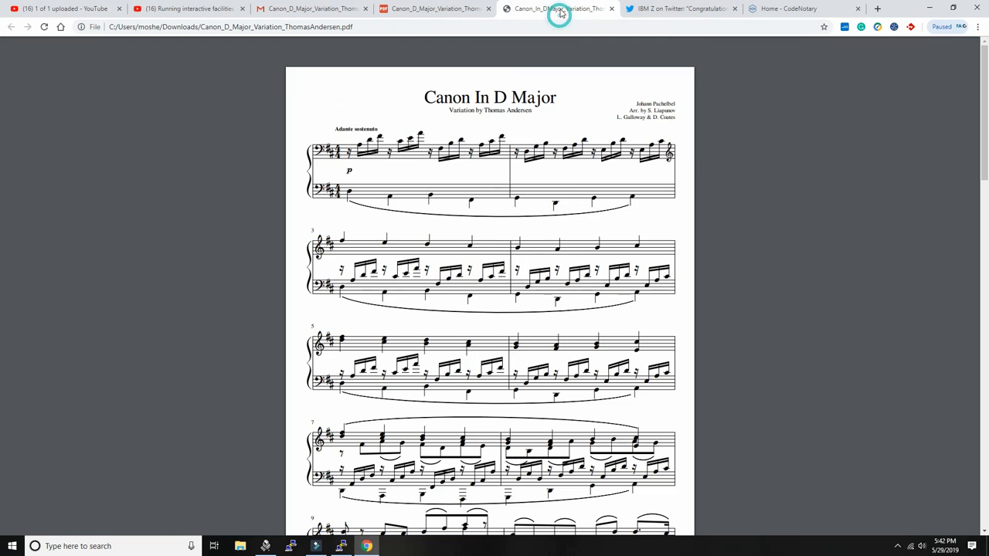
{"action": "left_click", "coordinate": [680, 8]}
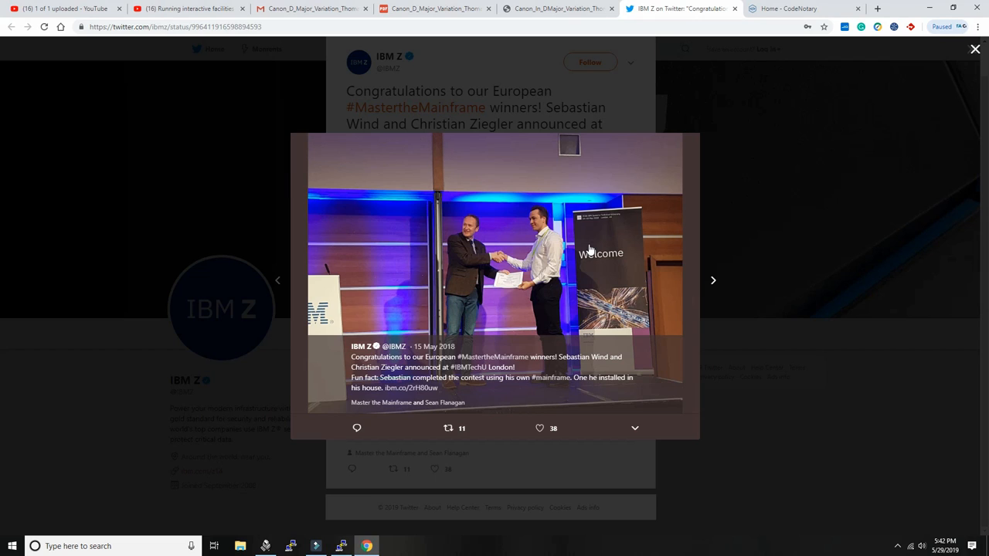
{"action": "mouse_move", "coordinate": [547, 270]}
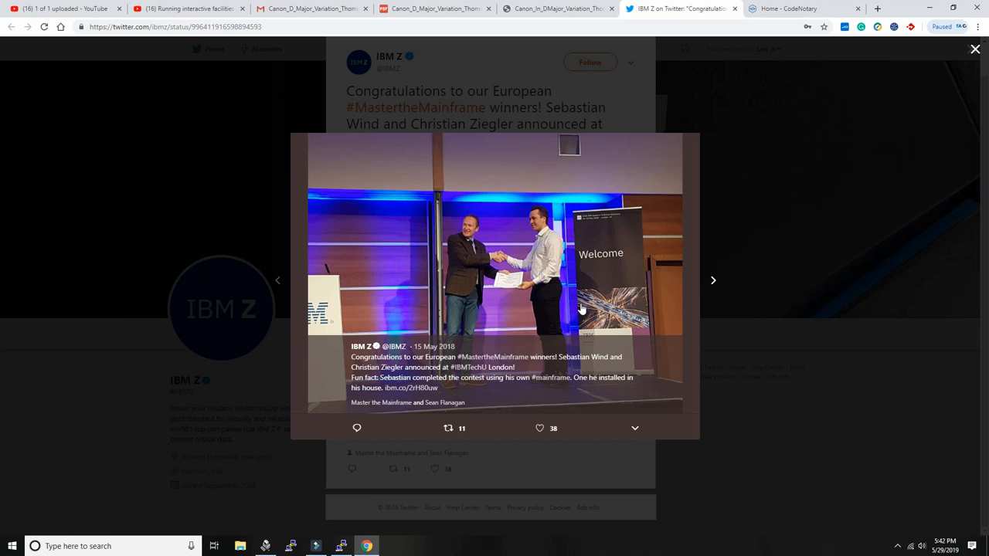
{"action": "mouse_move", "coordinate": [576, 306]}
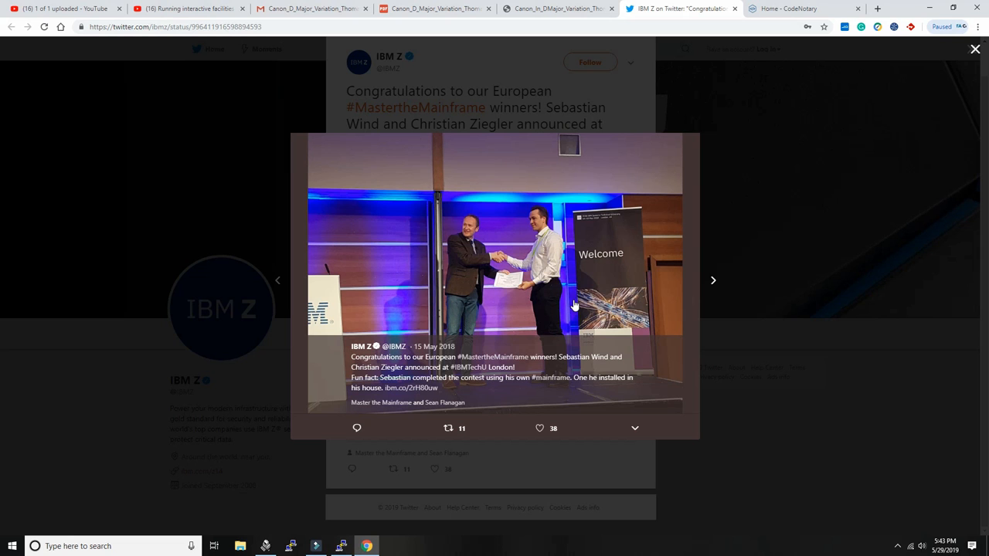
{"action": "mouse_move", "coordinate": [507, 234]}
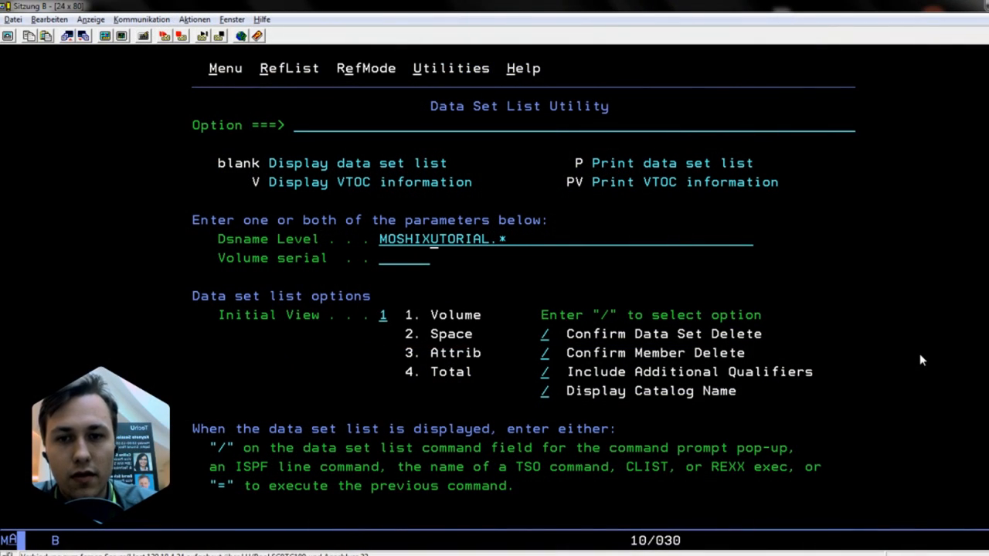
List the MOSHIX.TUTORIAL.* data sets and open MOSHIX.TUTORIAL.EXEC for editing
{"action": "type", "text": "MOSHIX.TUOTAL.*"}
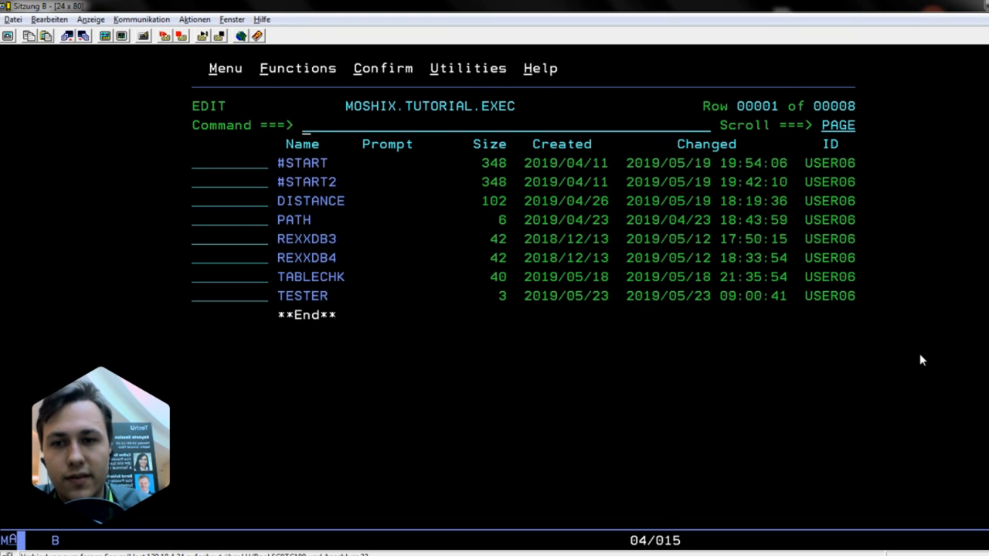
{"action": "type", "text": "e"}
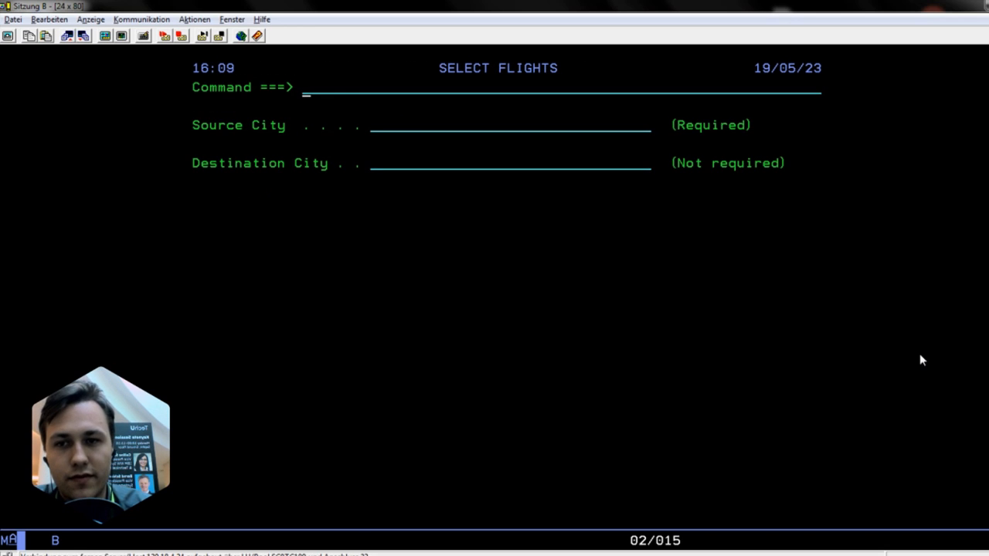
Enter Berlin as Source City and Munich as Destination City on SELECT FLIGHTS
{"action": "type", "text": "Berl"}
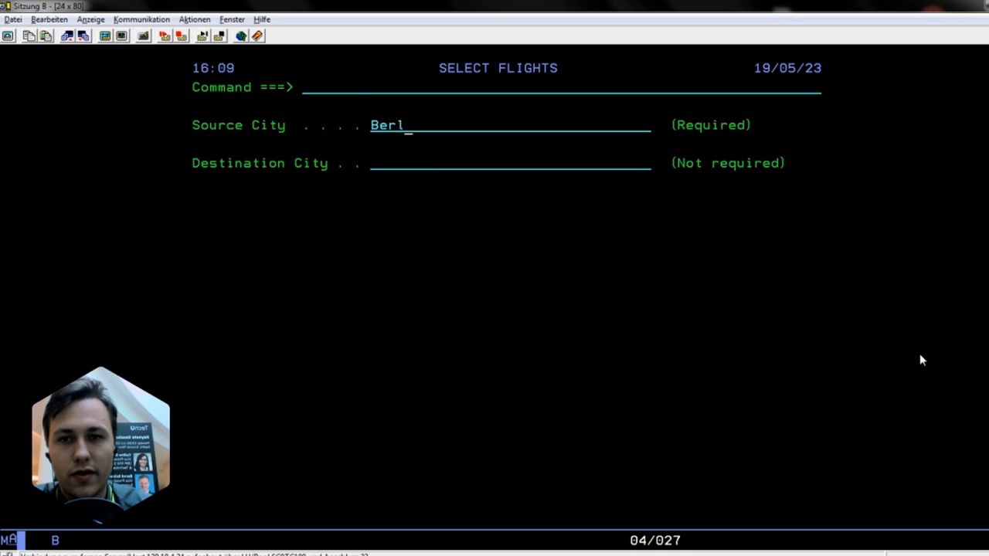
{"action": "type", "text": "in"}
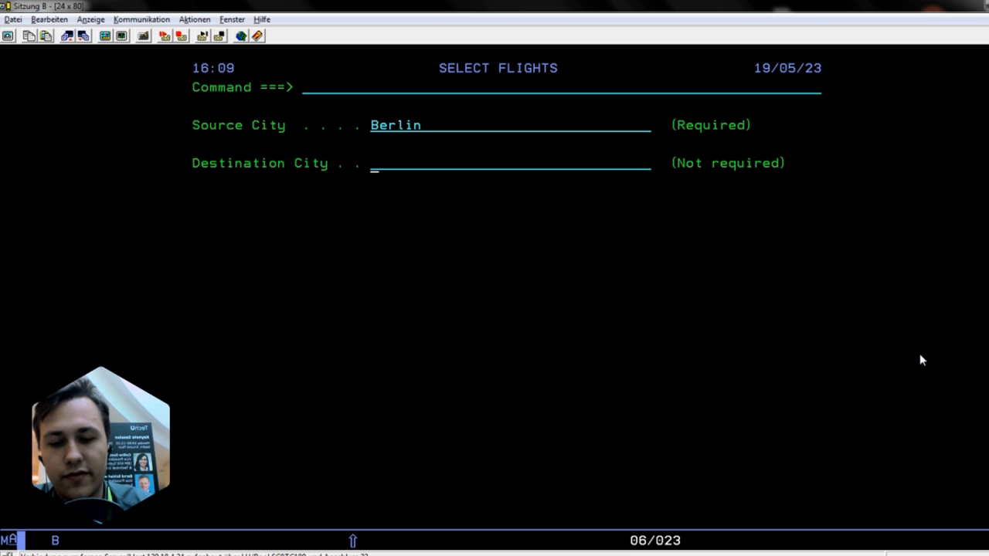
{"action": "type", "text": "Munich"}
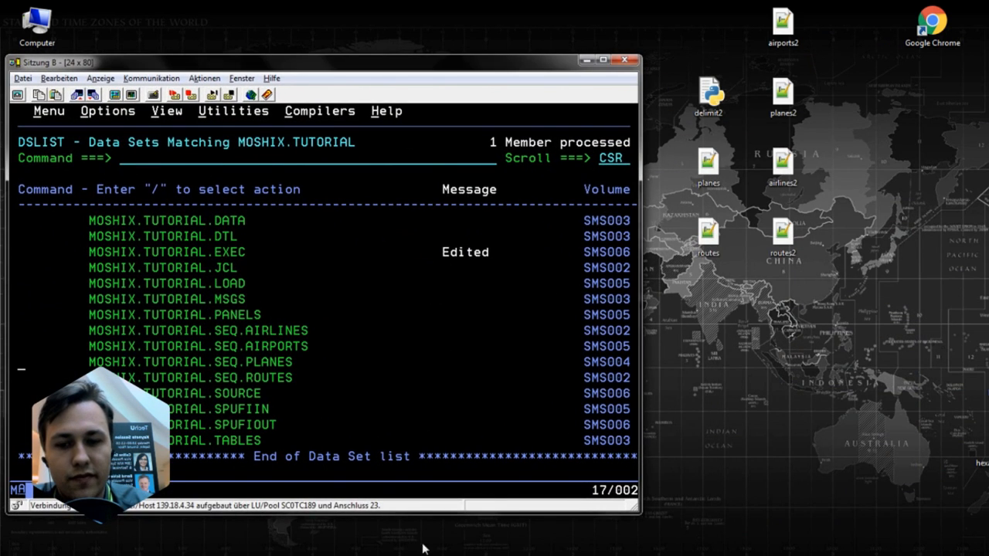
Open routes.dat and line up all its lines into columns on the ',' separator
{"action": "left_click", "coordinate": [707, 236]}
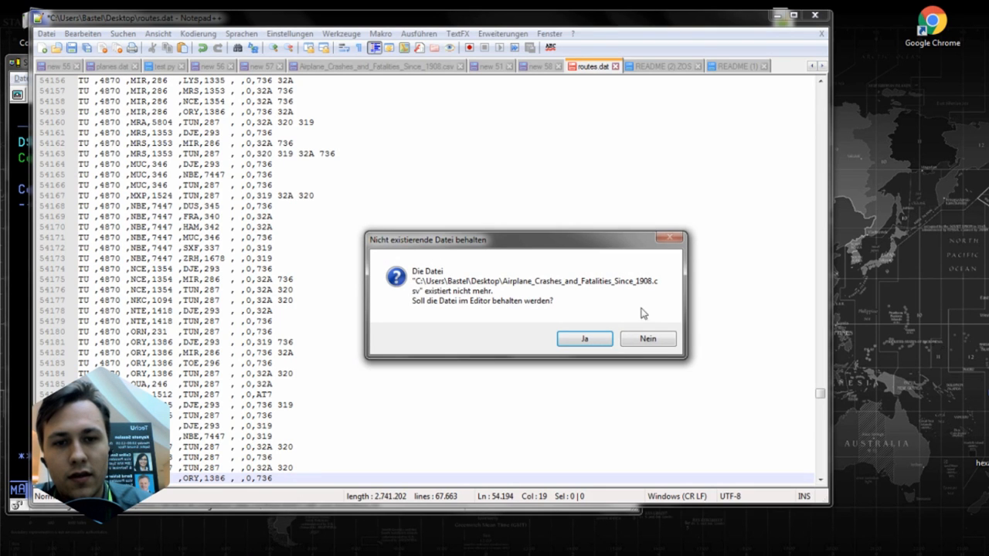
{"action": "left_click", "coordinate": [647, 339]}
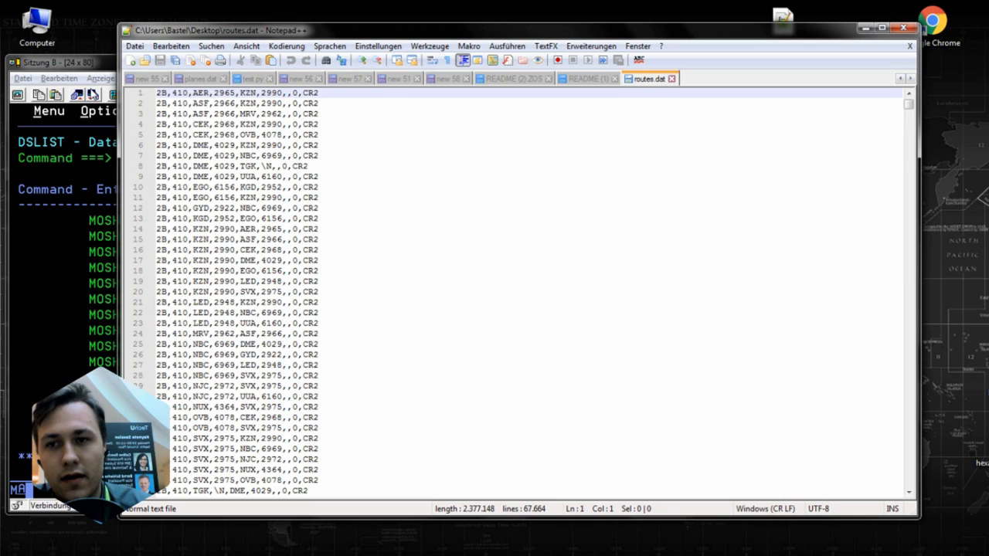
{"action": "mouse_move", "coordinate": [519, 85]}
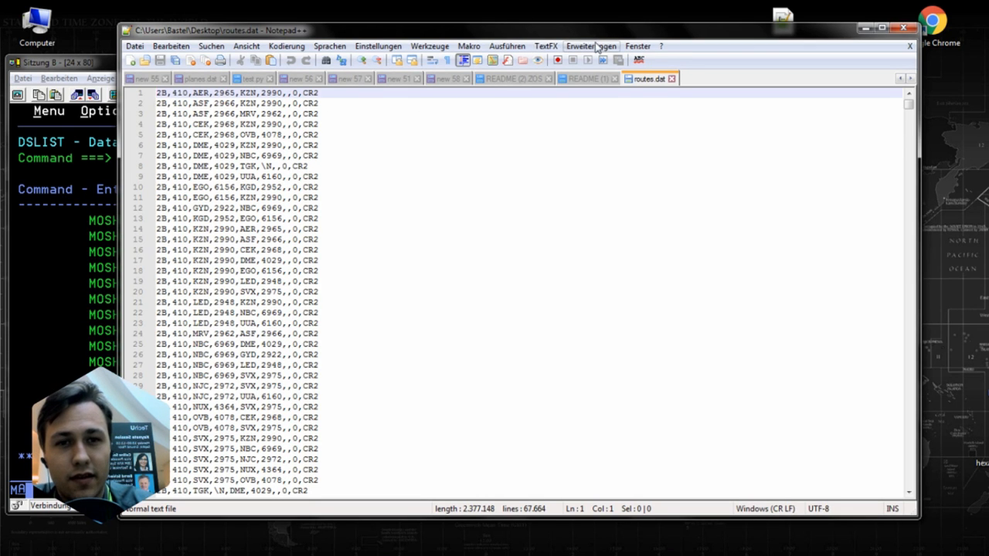
{"action": "left_click", "coordinate": [591, 46]}
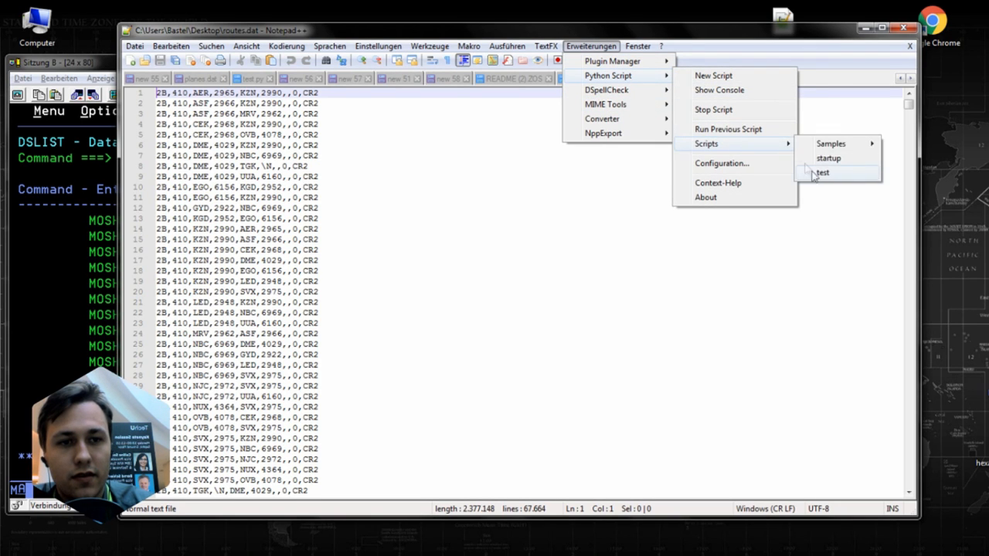
{"action": "left_click", "coordinate": [821, 173]}
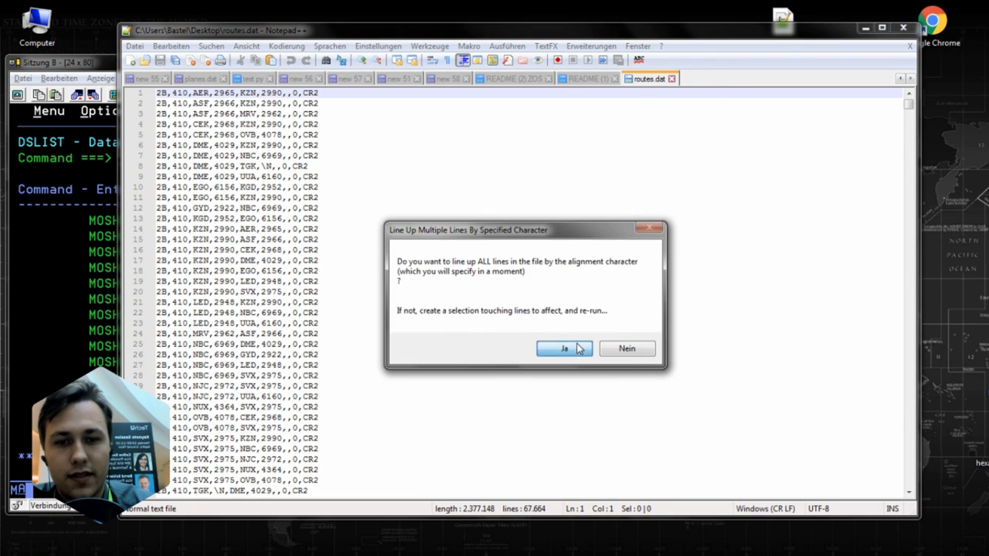
{"action": "left_click", "coordinate": [564, 349]}
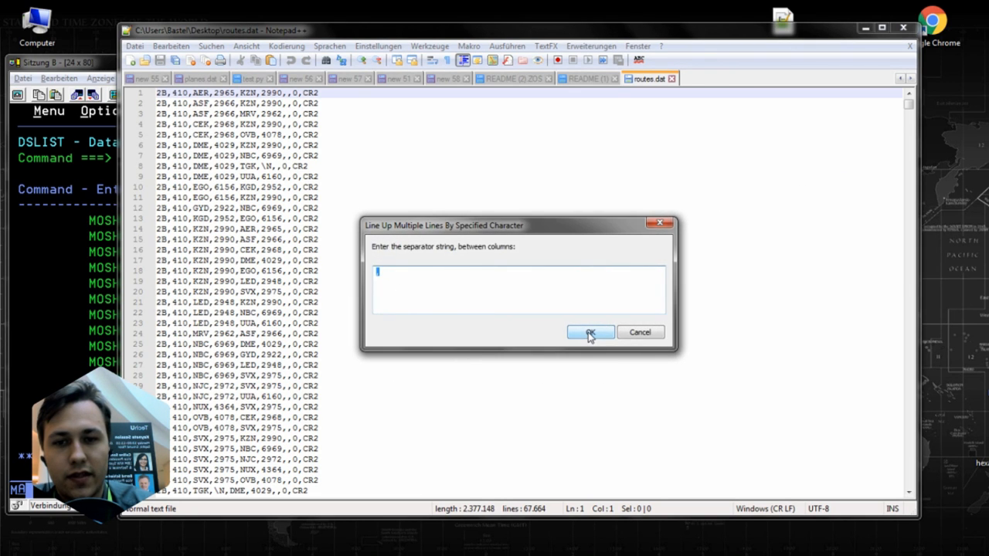
{"action": "left_click", "coordinate": [589, 331]}
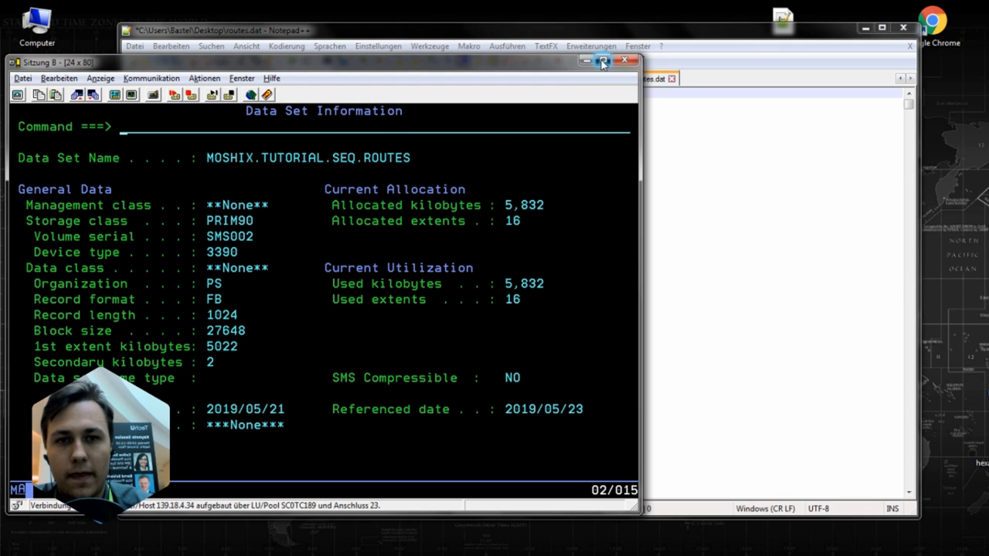
Maximize the terminal session and browse the MOSHIX.TUTORIAL.SEQ.ROUTES route records
{"action": "left_click", "coordinate": [603, 62]}
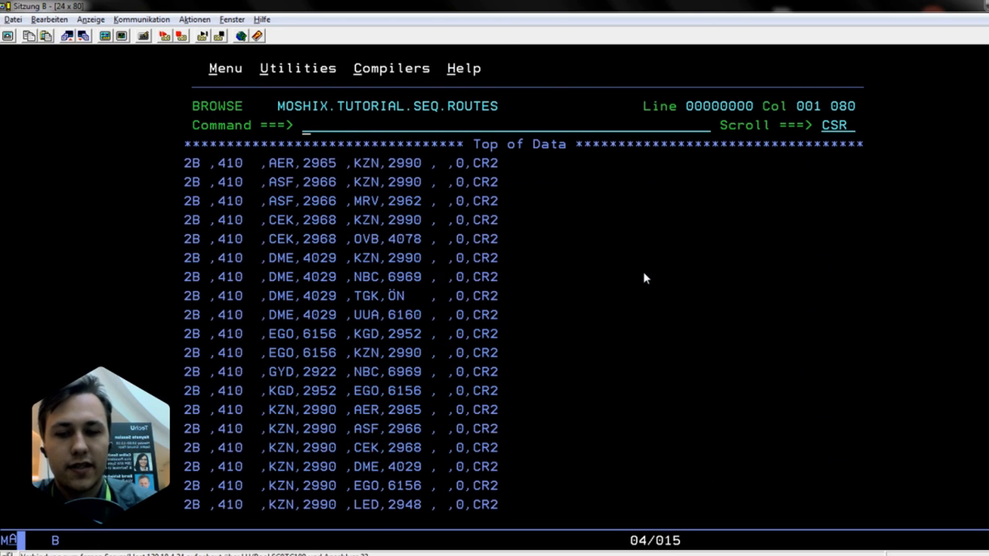
{"action": "scroll", "scroll_direction": "down", "scroll_amount": 3}
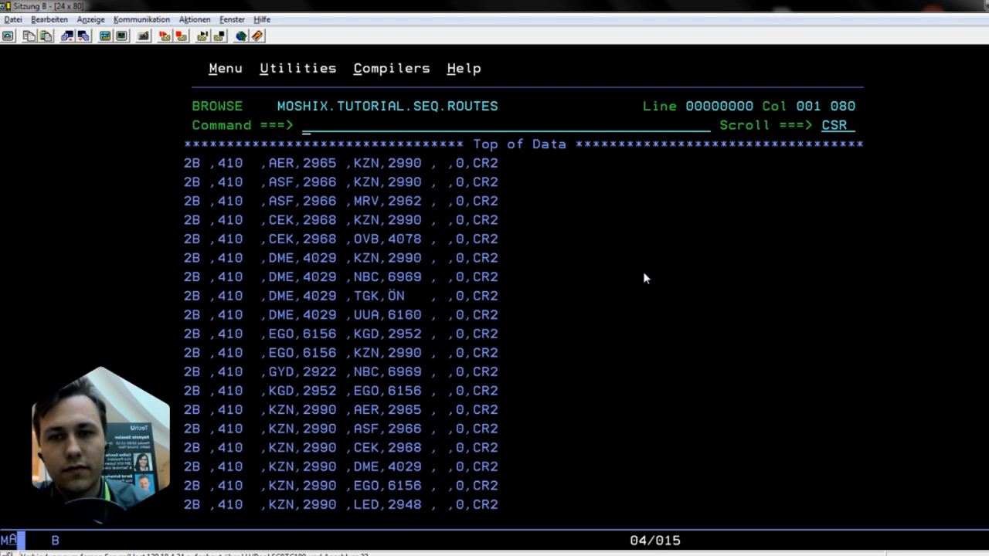
{"action": "mouse_move", "coordinate": [170, 225]}
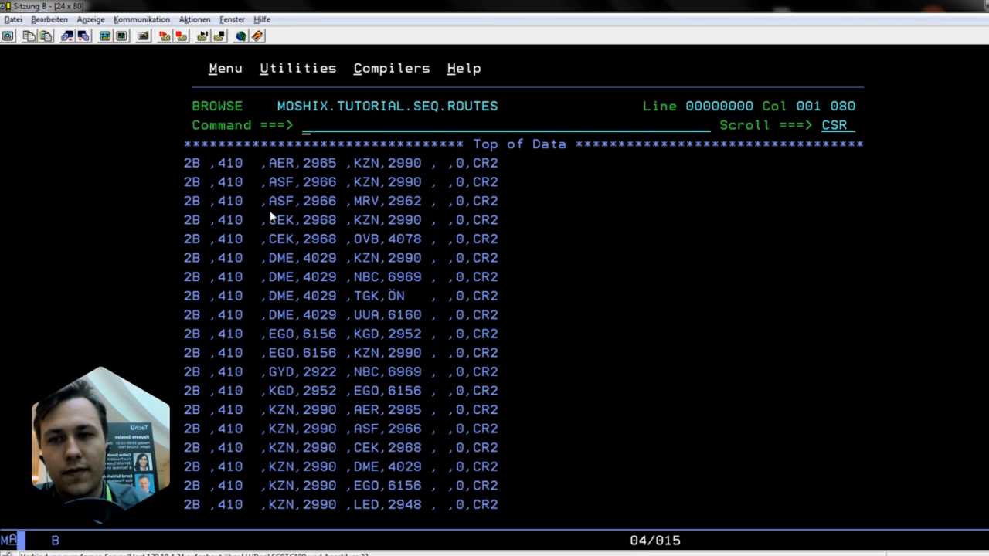
{"action": "mouse_move", "coordinate": [193, 151]}
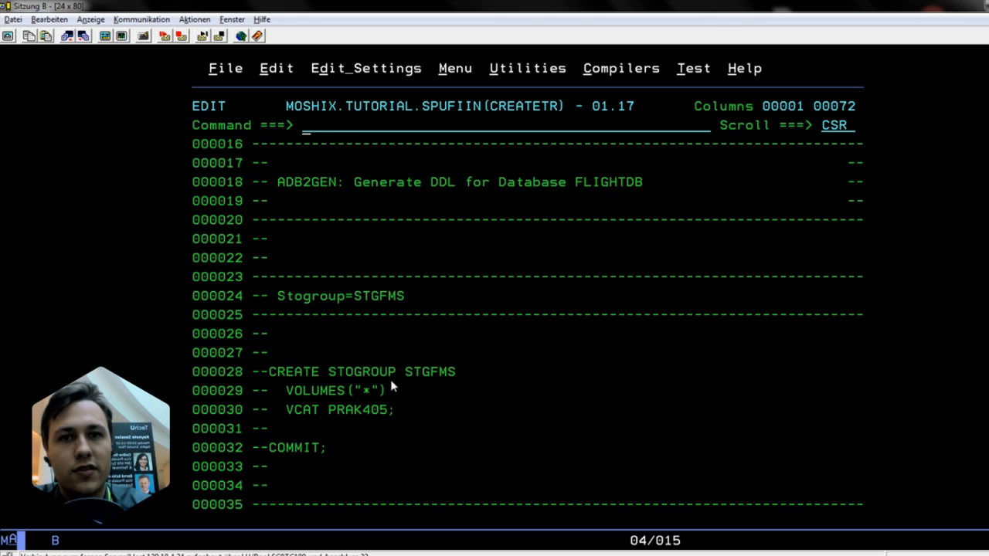
{"action": "scroll", "scroll_direction": "down", "scroll_amount": 3}
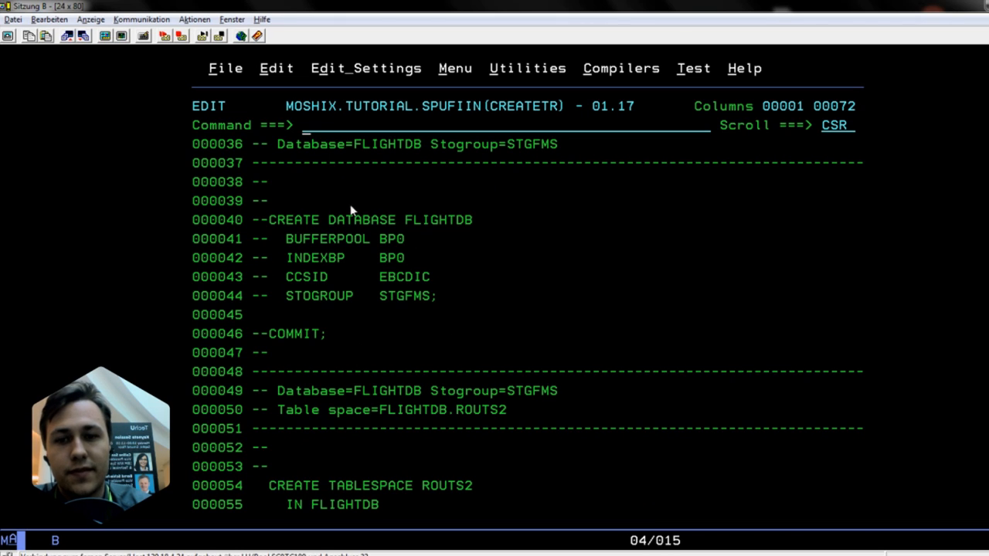
{"action": "mouse_move", "coordinate": [320, 221]}
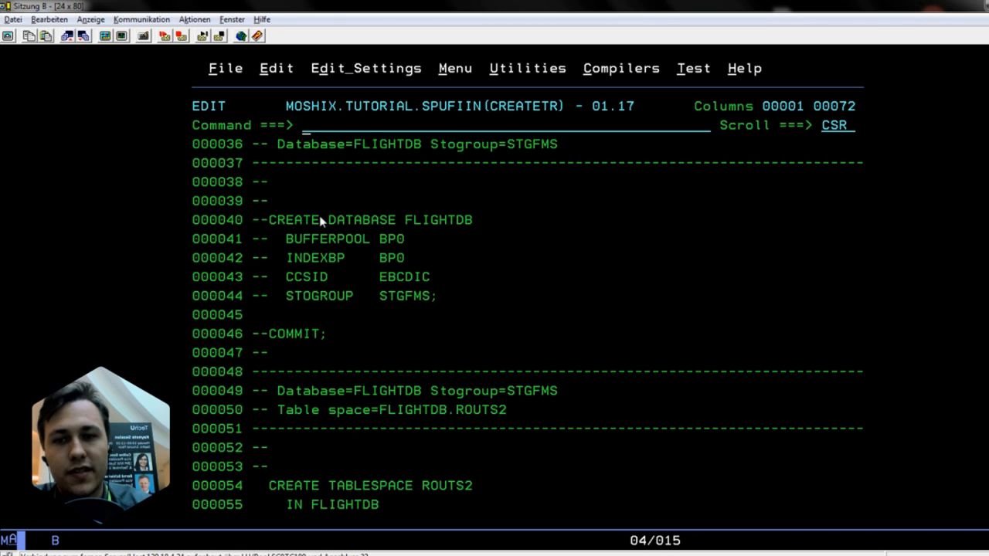
{"action": "mouse_move", "coordinate": [451, 333]}
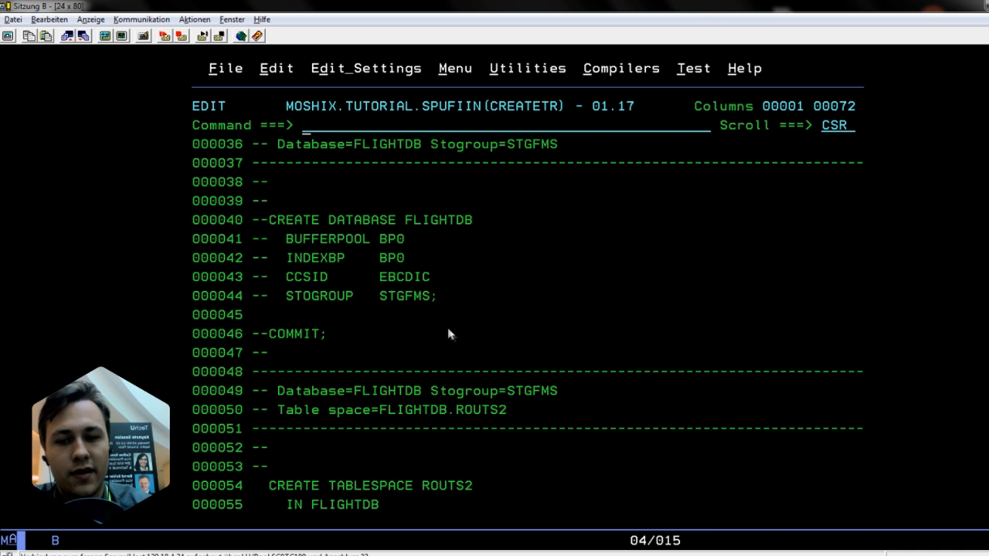
{"action": "scroll", "scroll_direction": "down", "scroll_amount": 3}
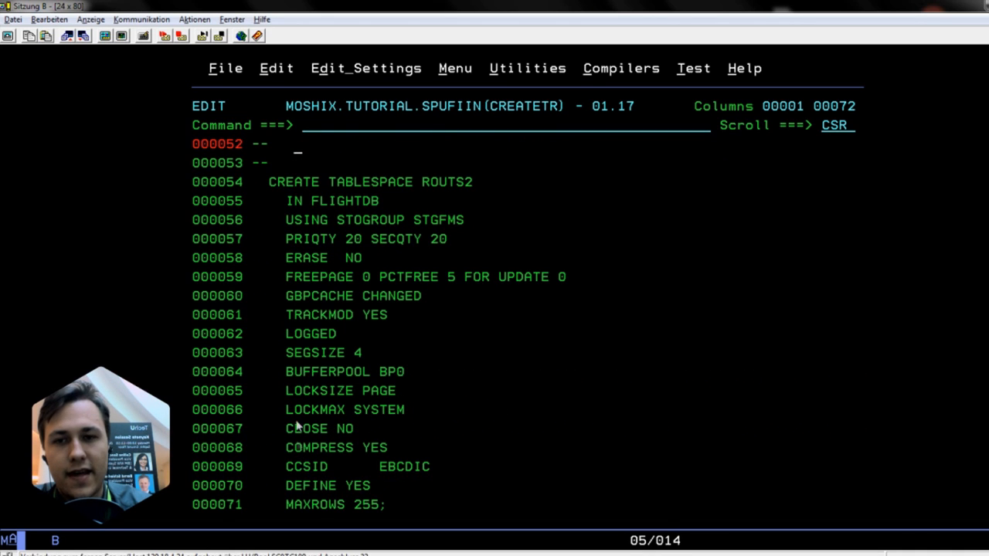
{"action": "mouse_move", "coordinate": [276, 199]}
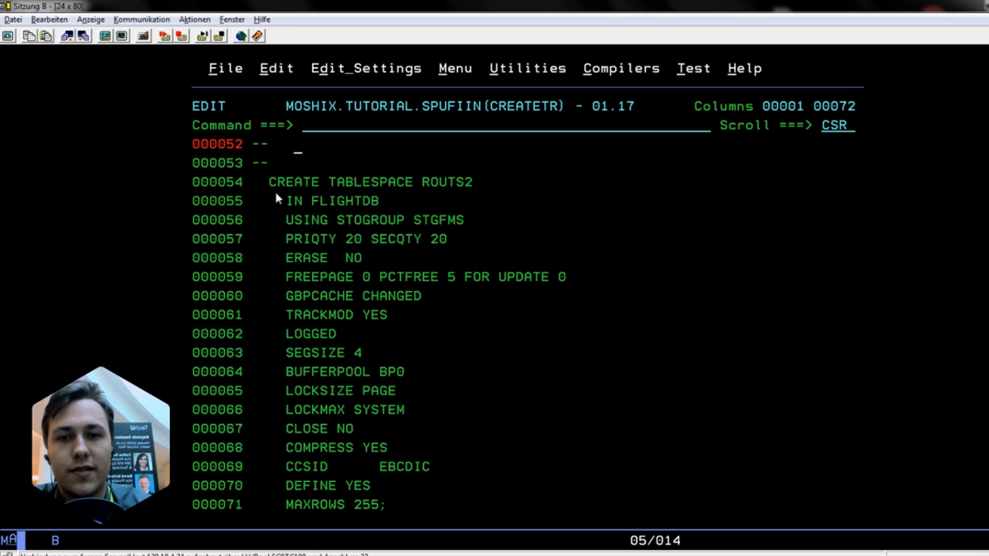
{"action": "mouse_move", "coordinate": [378, 189]}
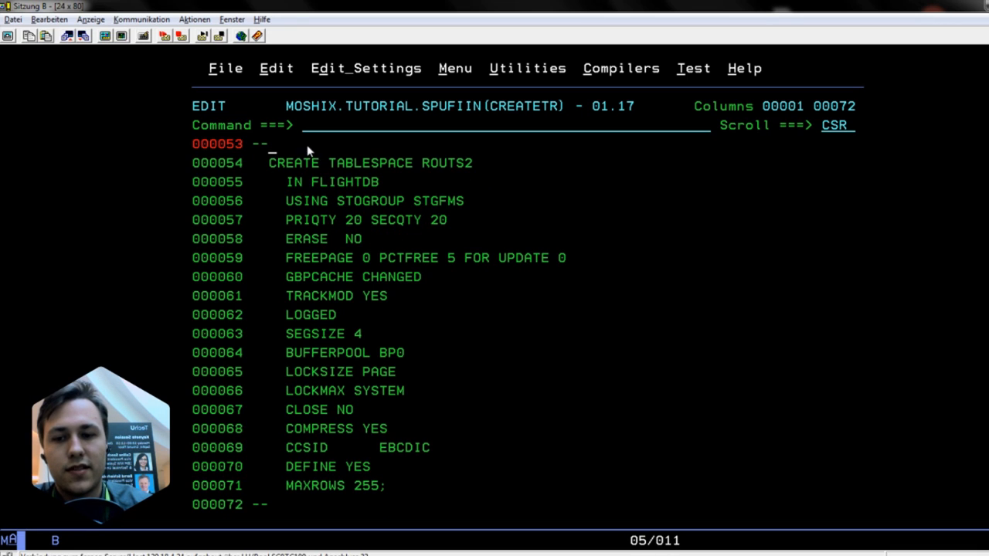
{"action": "scroll", "scroll_direction": "down", "scroll_amount": 3}
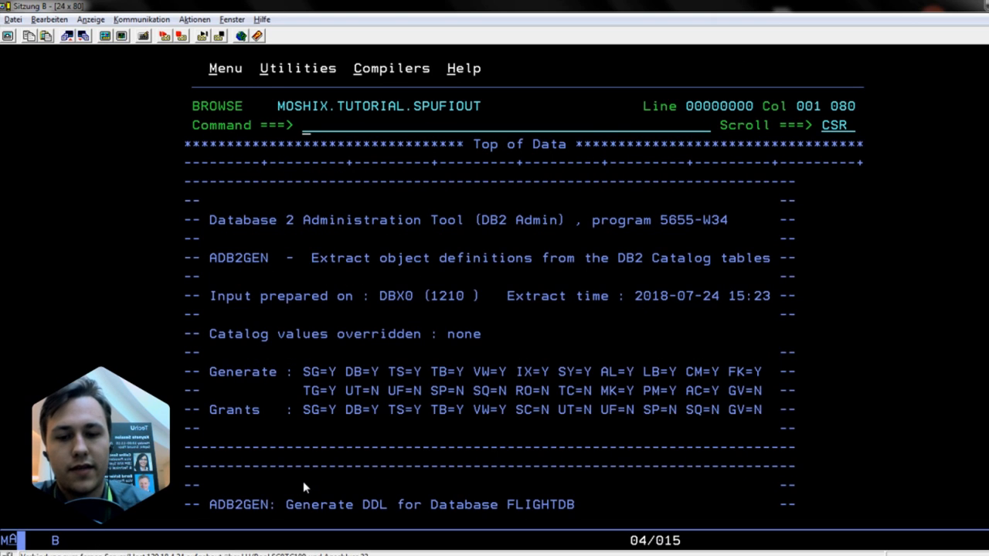
Scroll the SPUFI output to the DSNE616I messages confirming SQLCODE 0
{"action": "scroll", "scroll_direction": "down", "scroll_amount": 3}
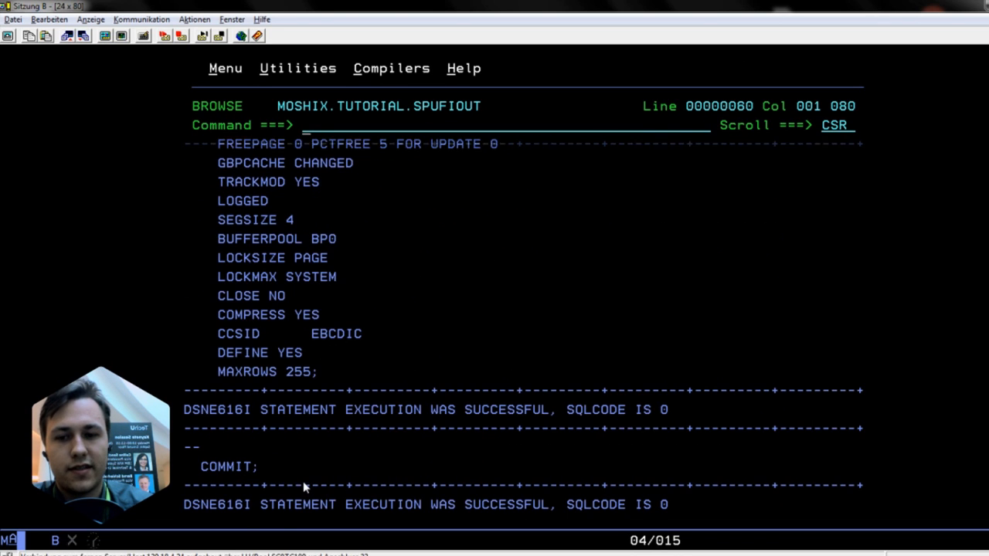
{"action": "scroll", "scroll_direction": "down", "scroll_amount": 3}
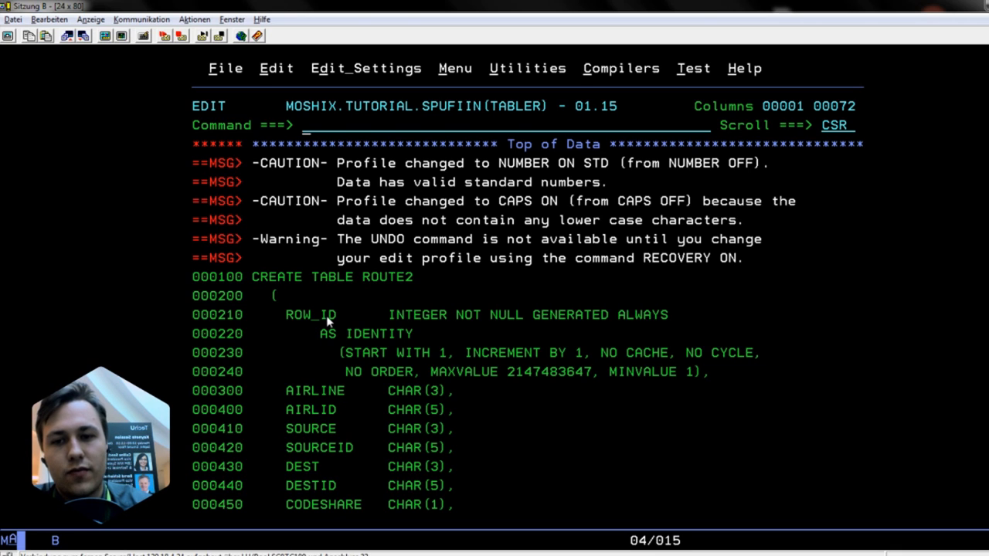
{"action": "mouse_move", "coordinate": [315, 339]}
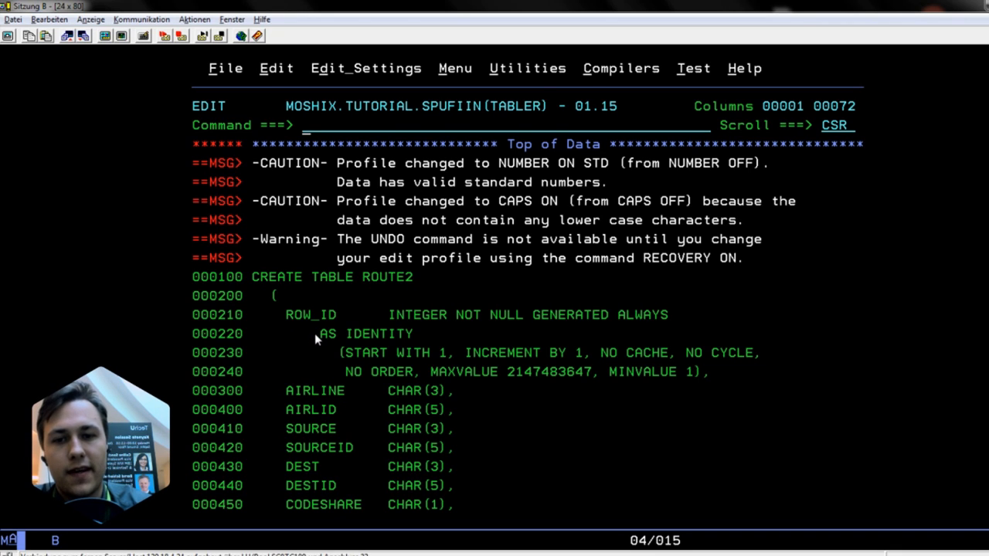
{"action": "mouse_move", "coordinate": [290, 392]}
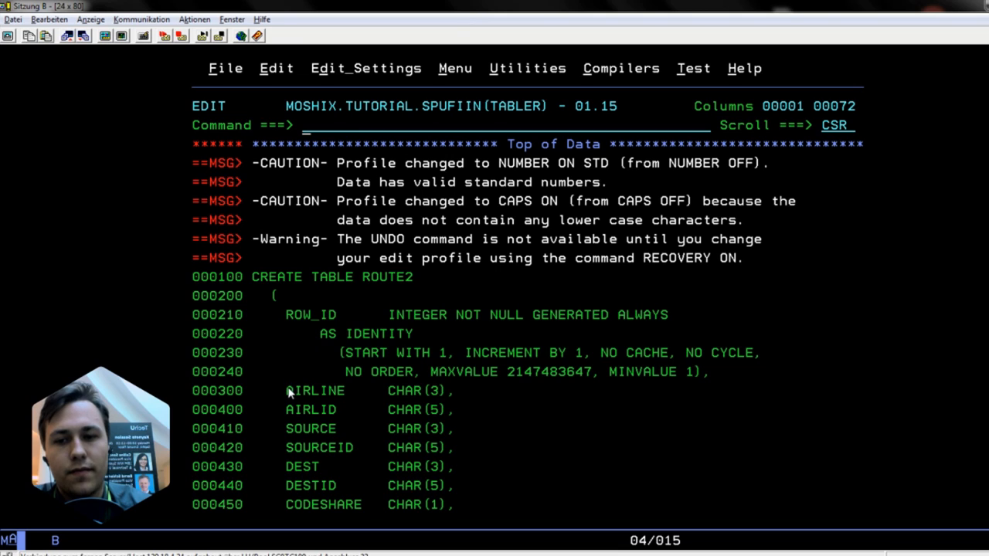
{"action": "mouse_move", "coordinate": [311, 402]}
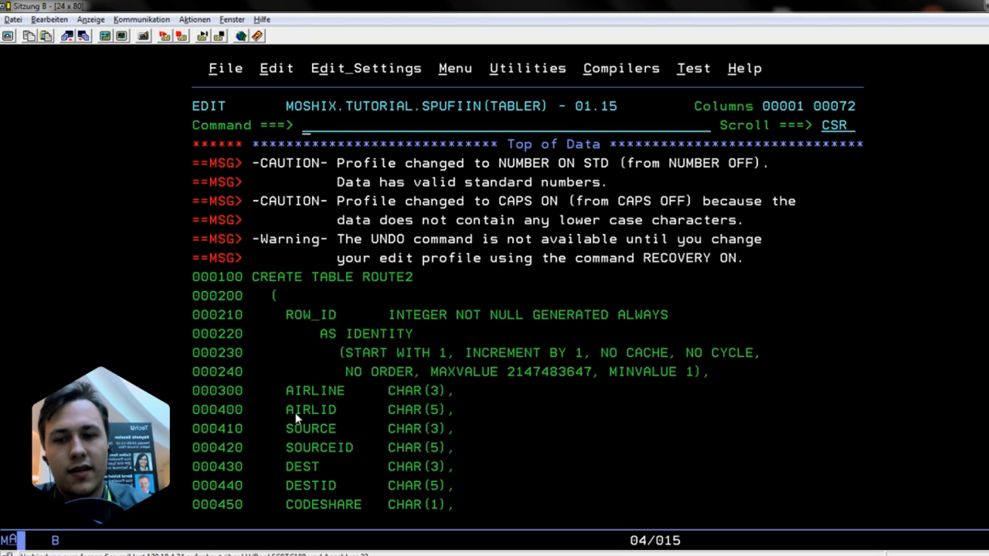
{"action": "mouse_move", "coordinate": [315, 429]}
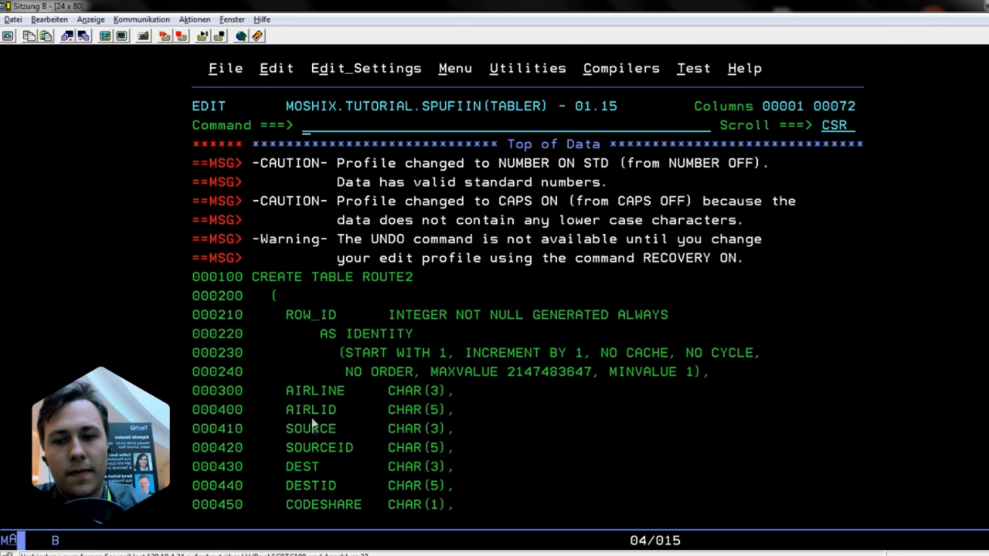
{"action": "mouse_move", "coordinate": [440, 388]}
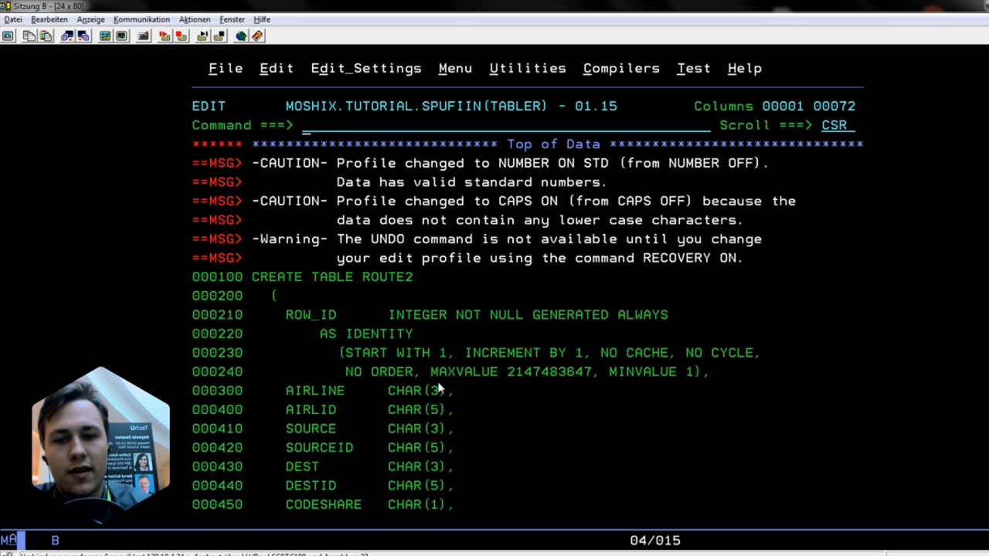
{"action": "mouse_move", "coordinate": [440, 434]}
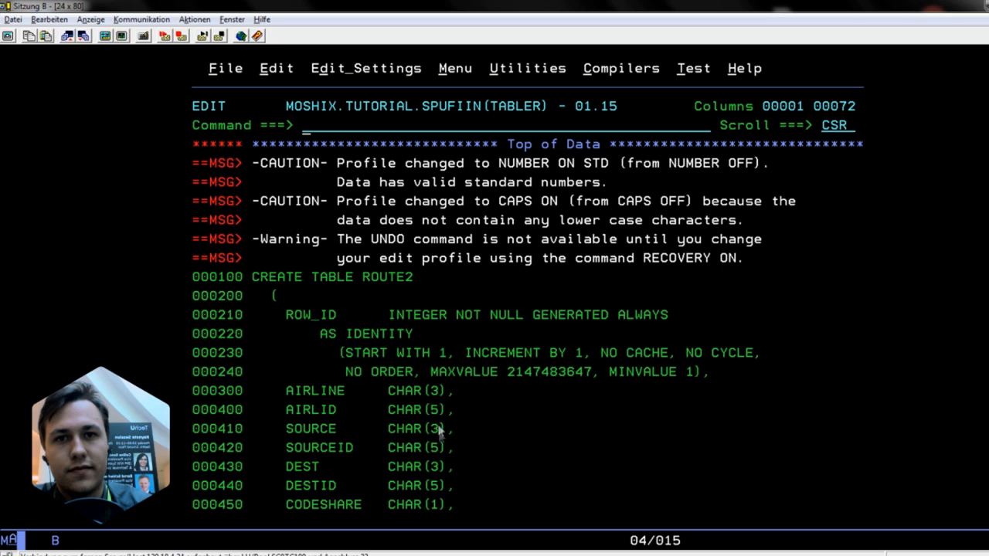
{"action": "mouse_move", "coordinate": [320, 440]}
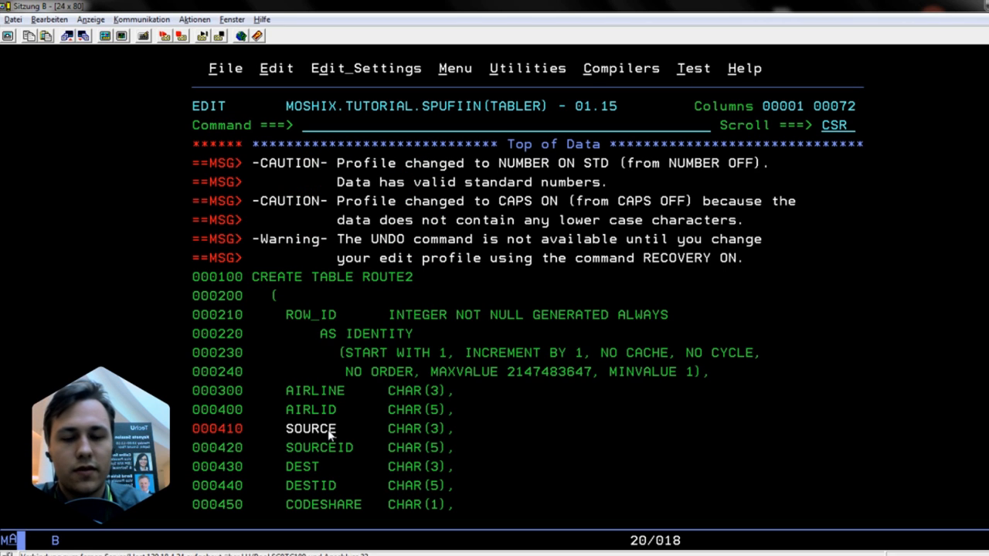
Run the TABLER CREATE TABLE ROUTE2 script in SPUFI, then enter INDEXR as input
{"action": "key", "text": "F3"}
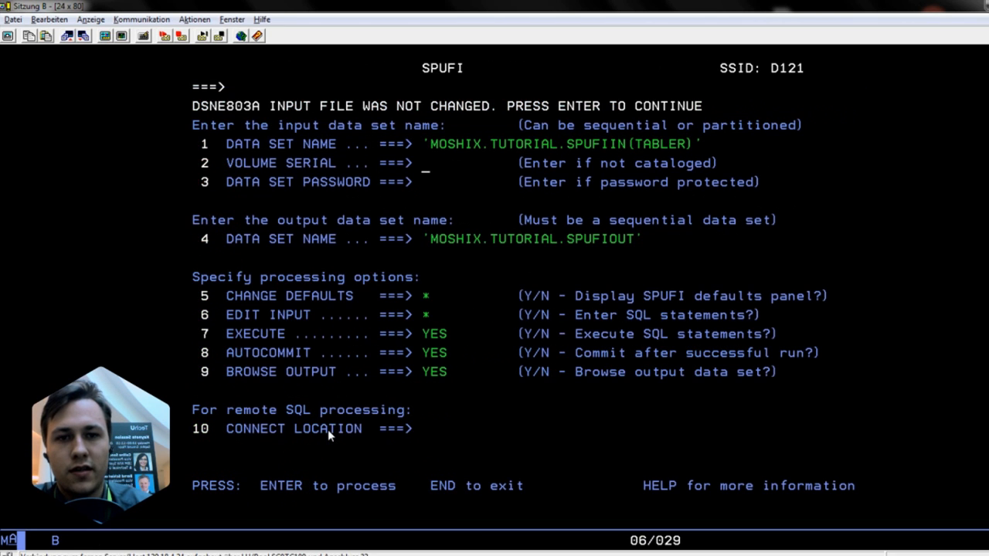
{"action": "key", "text": "Enter"}
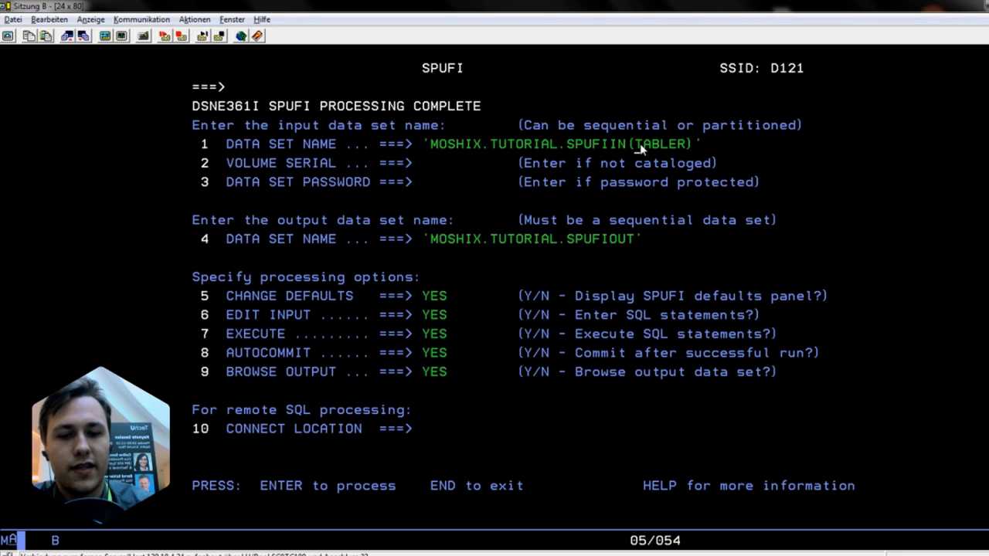
{"action": "type", "text": "INDEXR"}
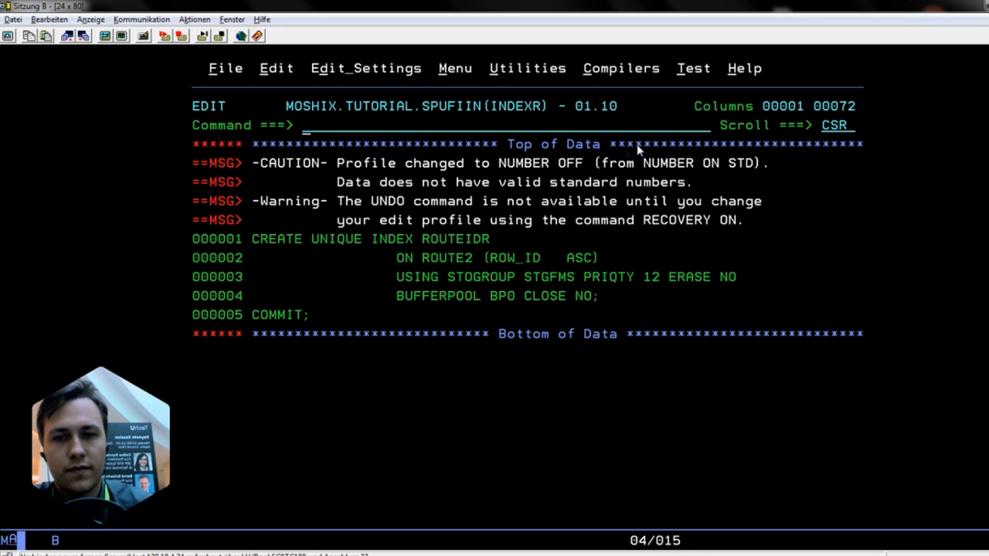
{"action": "mouse_move", "coordinate": [437, 239]}
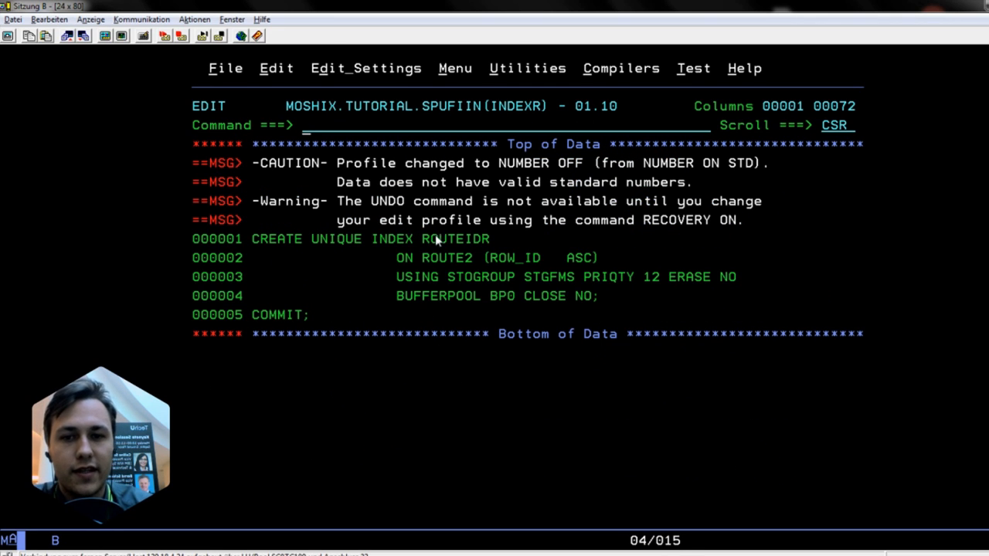
{"action": "mouse_move", "coordinate": [456, 261]}
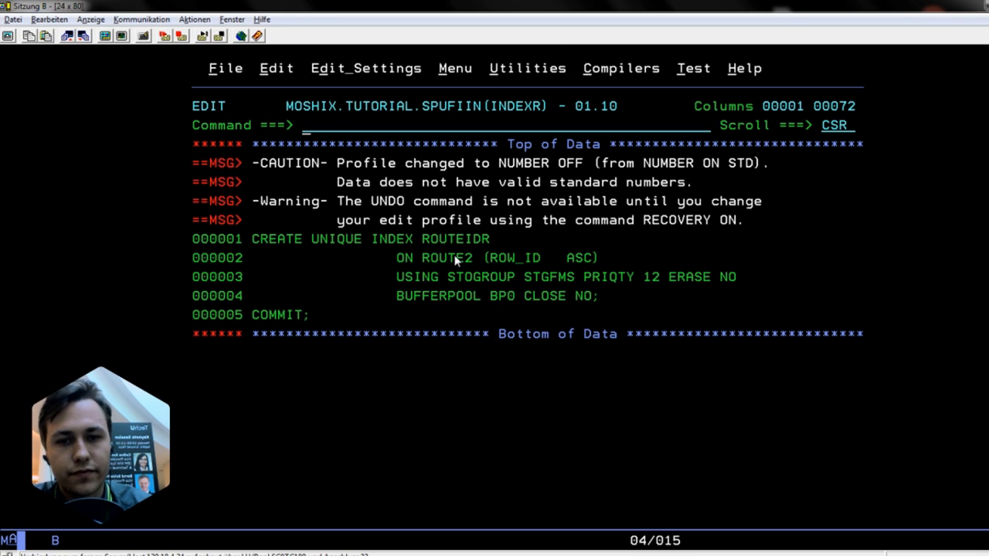
{"action": "mouse_move", "coordinate": [498, 248]}
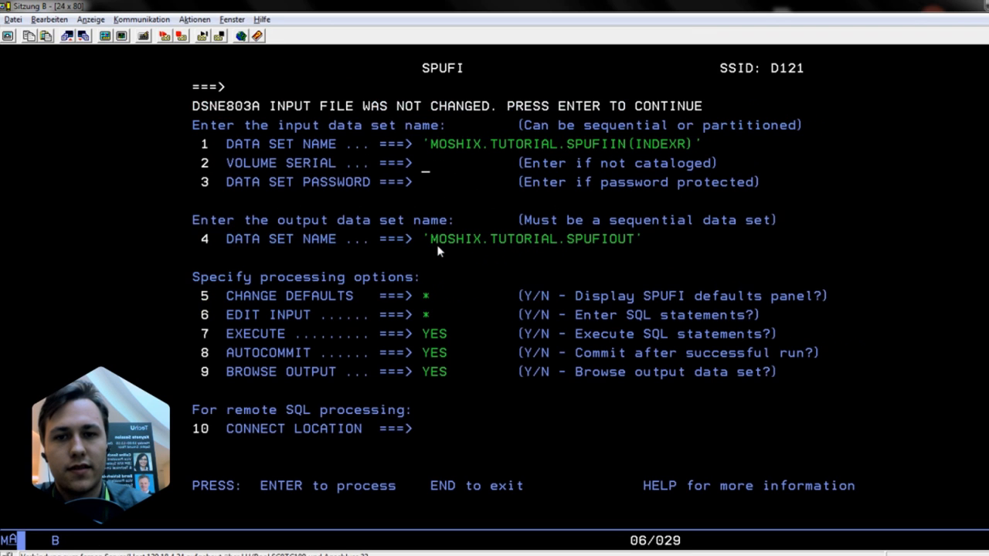
Execute the INDEXR script creating unique index ROUTEIDR on ROUTE2
{"action": "key", "text": "enter"}
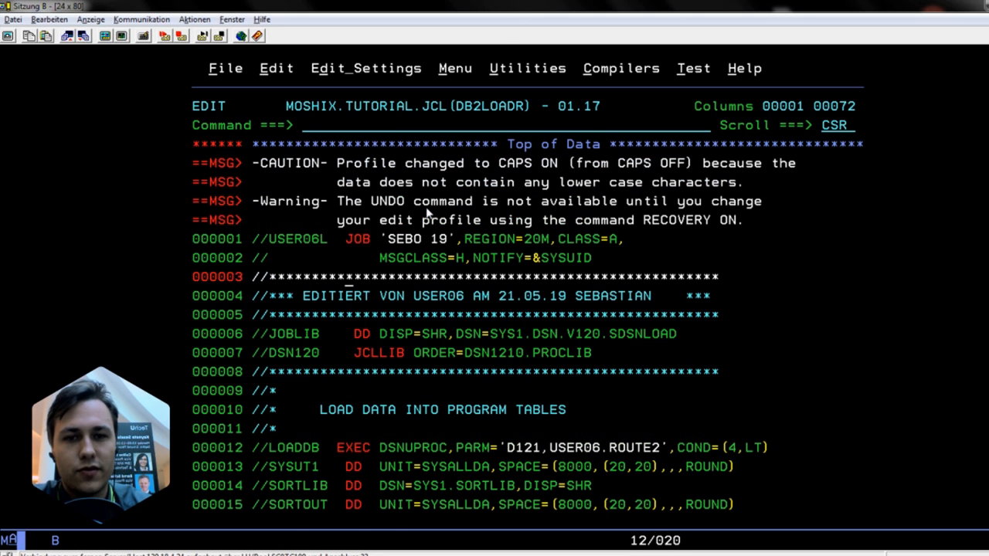
{"action": "mouse_move", "coordinate": [460, 353]}
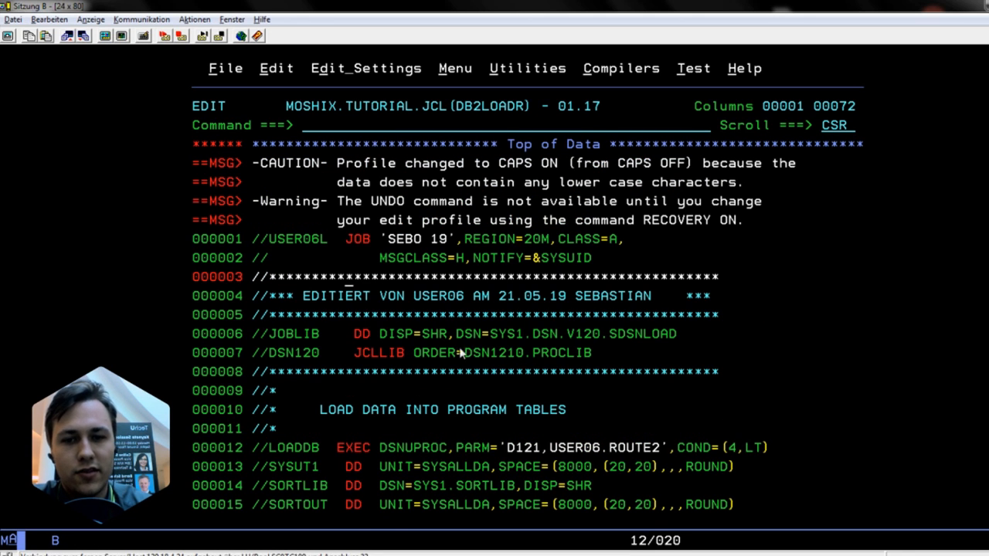
{"action": "mouse_move", "coordinate": [588, 388]}
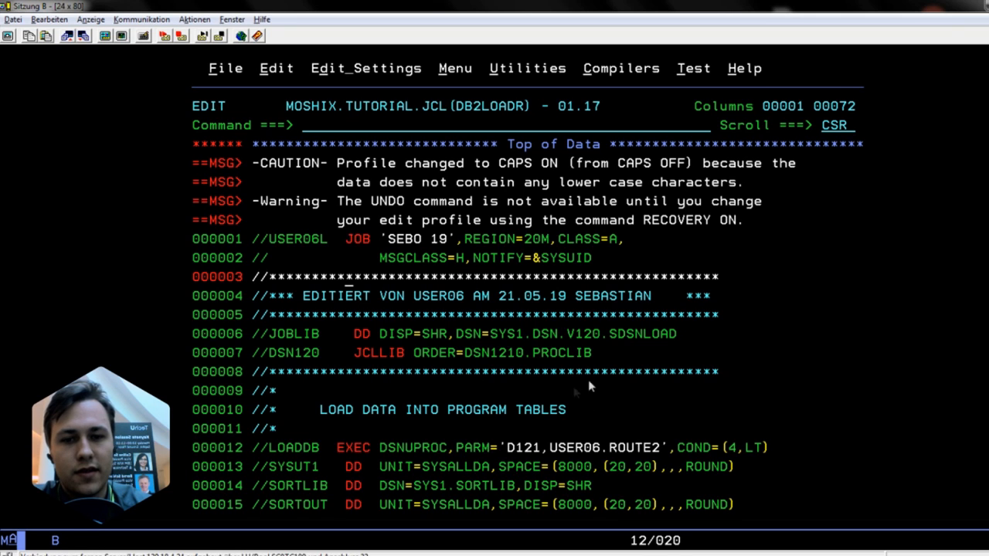
{"action": "mouse_move", "coordinate": [391, 345]}
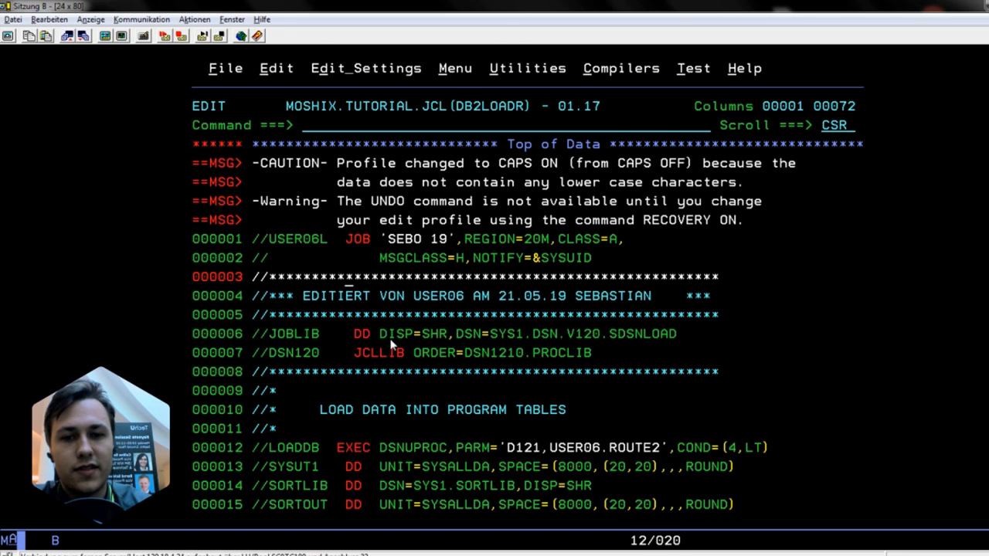
Scroll through the DB2LOADR JCL mapping ROUTES fields into USER06.ROUTE2 columns
{"action": "scroll", "scroll_direction": "down", "scroll_amount": 3}
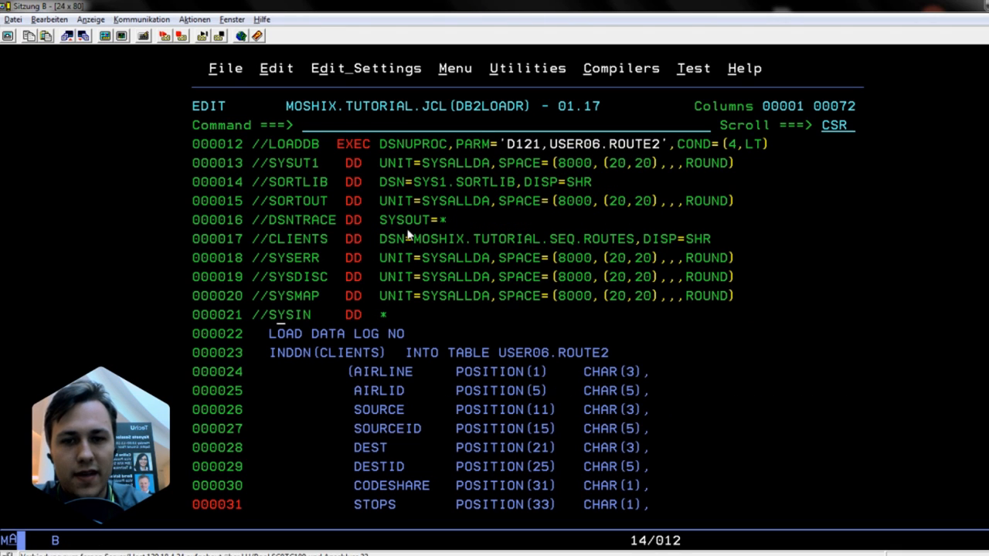
{"action": "mouse_move", "coordinate": [607, 247]}
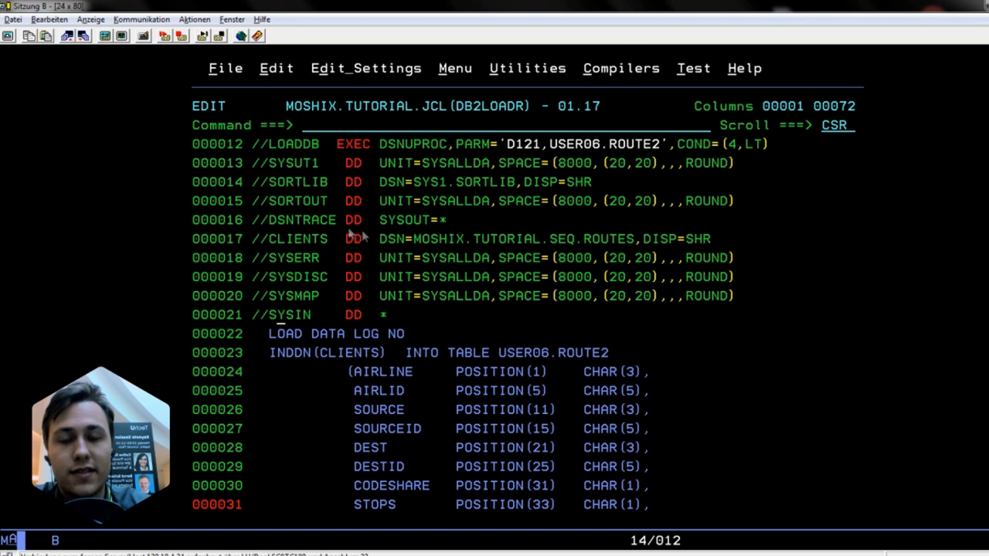
{"action": "mouse_move", "coordinate": [284, 323]}
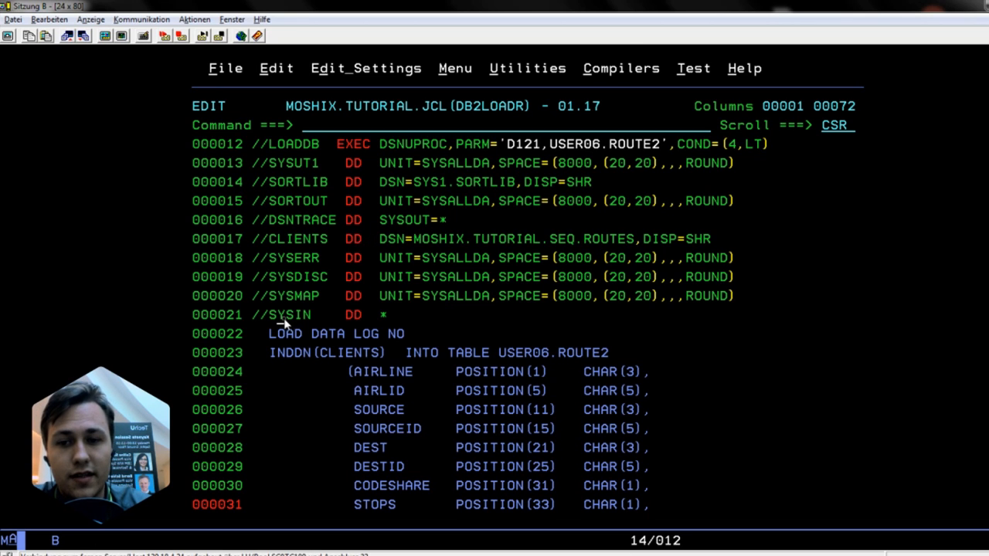
{"action": "scroll", "scroll_direction": "down", "scroll_amount": 3}
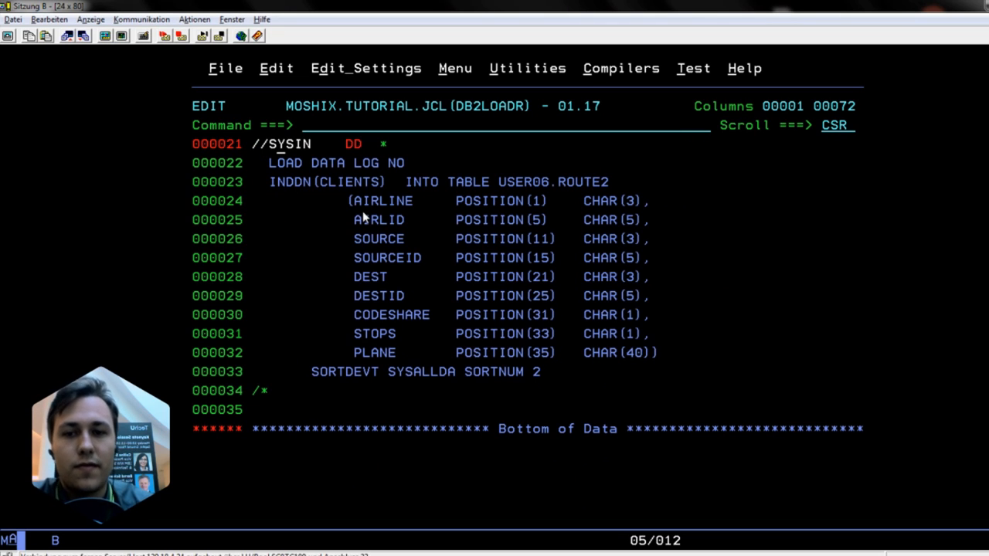
{"action": "mouse_move", "coordinate": [363, 218]}
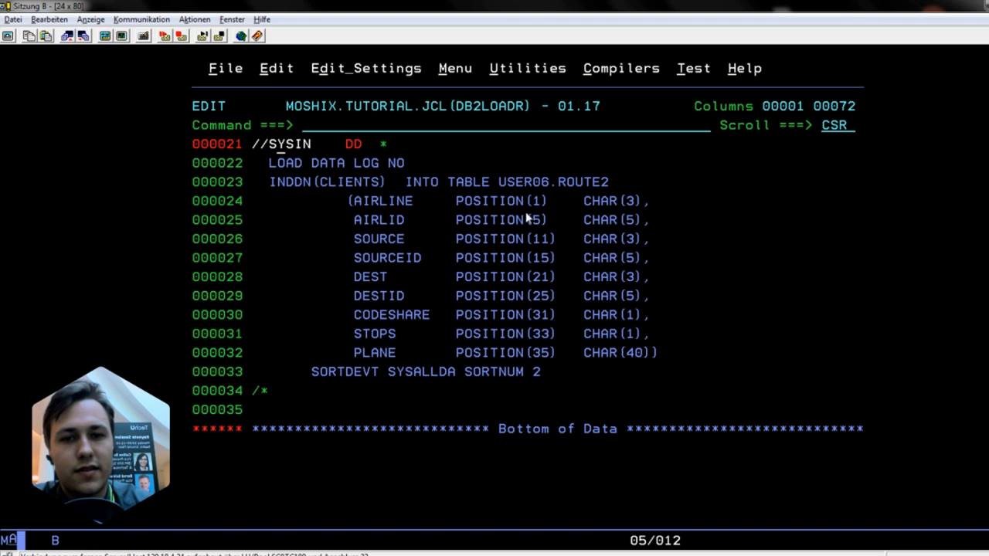
{"action": "mouse_move", "coordinate": [413, 247]}
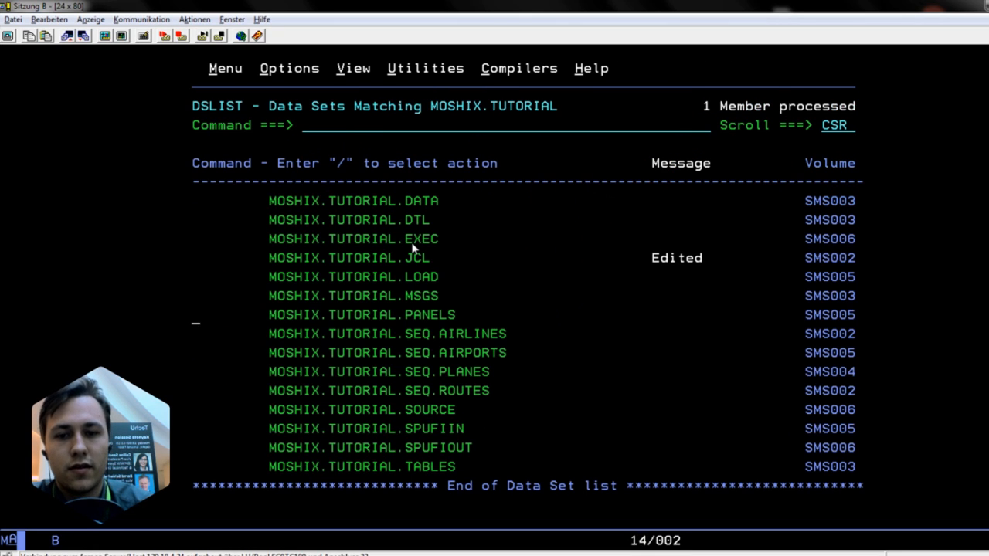
Browse the sequential data set MOSHIX.TUTORIAL.SEQ.ROUTES from the data set list
{"action": "type", "text": "b"}
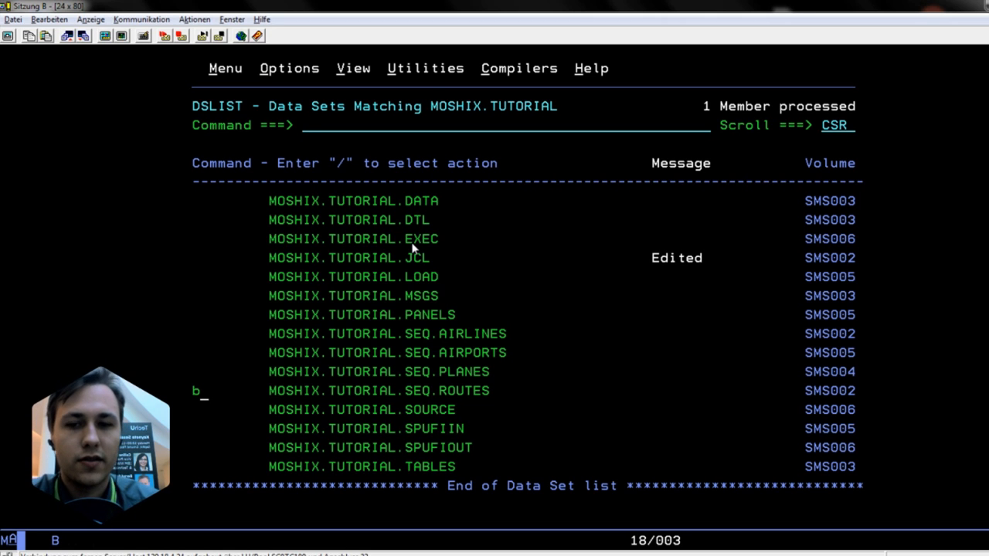
{"action": "key", "text": "Return"}
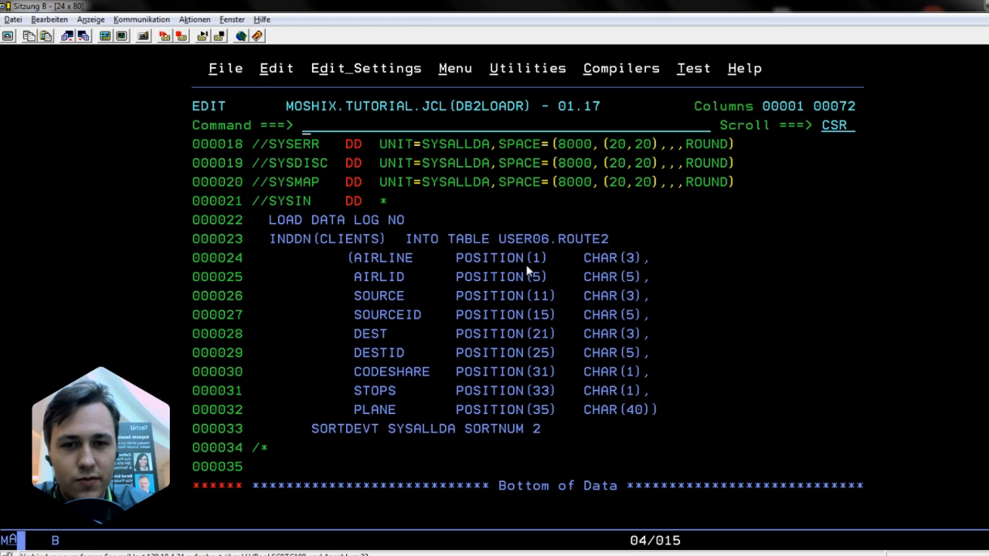
{"action": "mouse_move", "coordinate": [630, 263]}
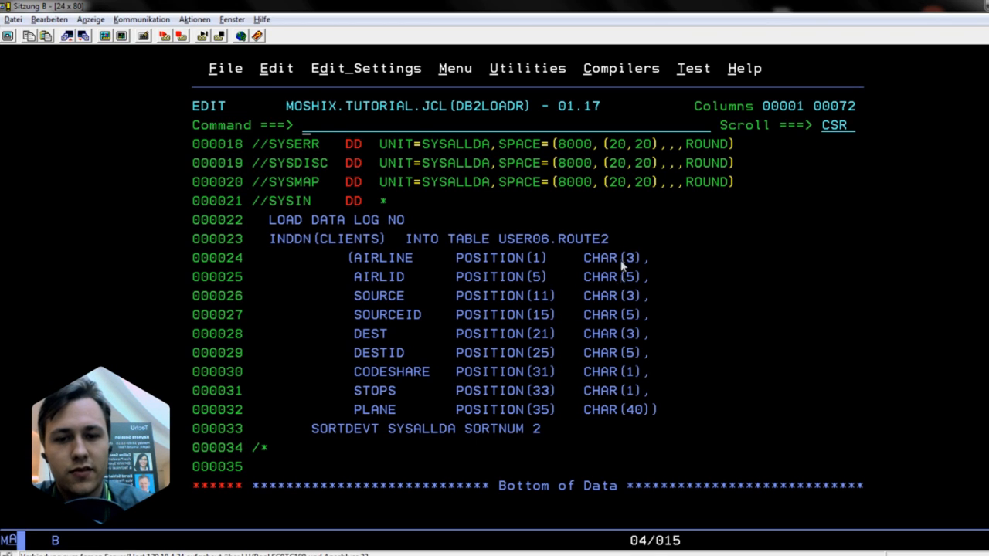
{"action": "mouse_move", "coordinate": [560, 289]}
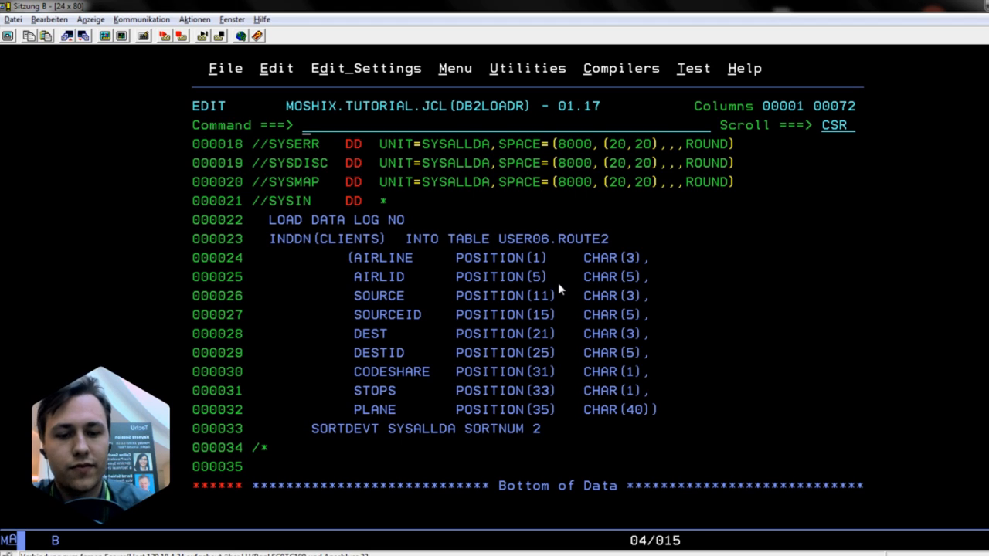
Submit the DB2LOADR load job with the SUB command
{"action": "type", "text": "sub"}
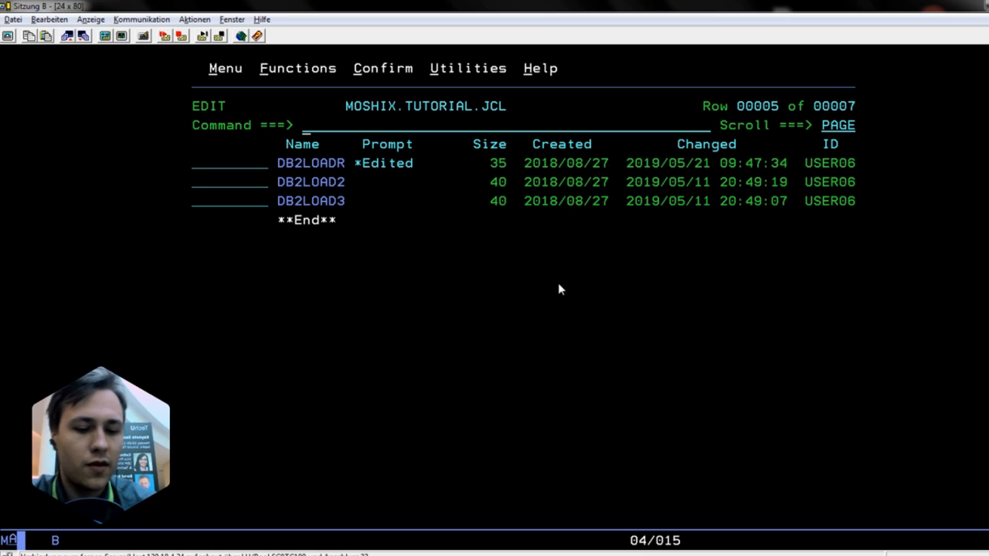
Browse the FLIGHTDB USER06.ROUTE2 table in DB2 Admin (=M.1, option 1, D) and scroll its rows
{"action": "type", "text": "=m."}
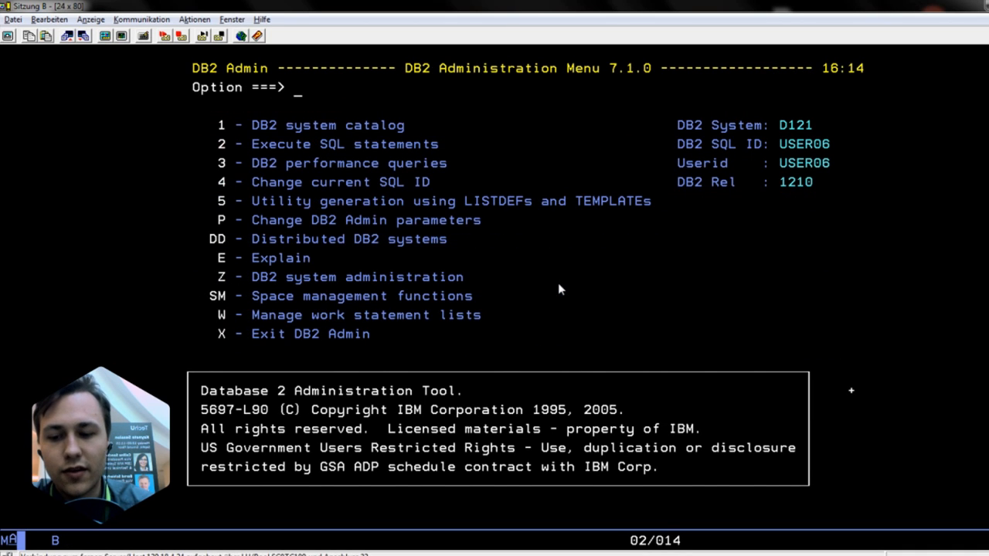
{"action": "type", "text": "1"}
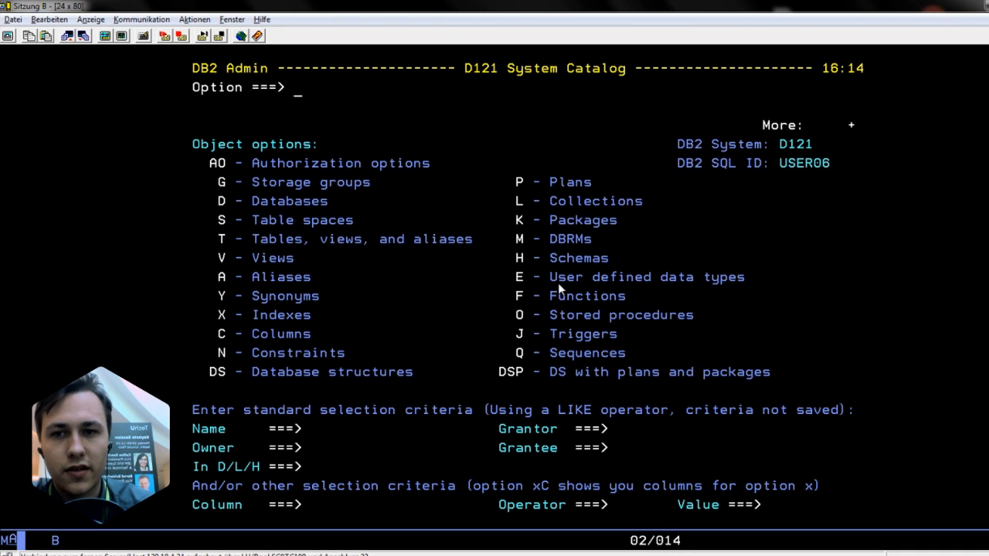
{"action": "type", "text": "d"}
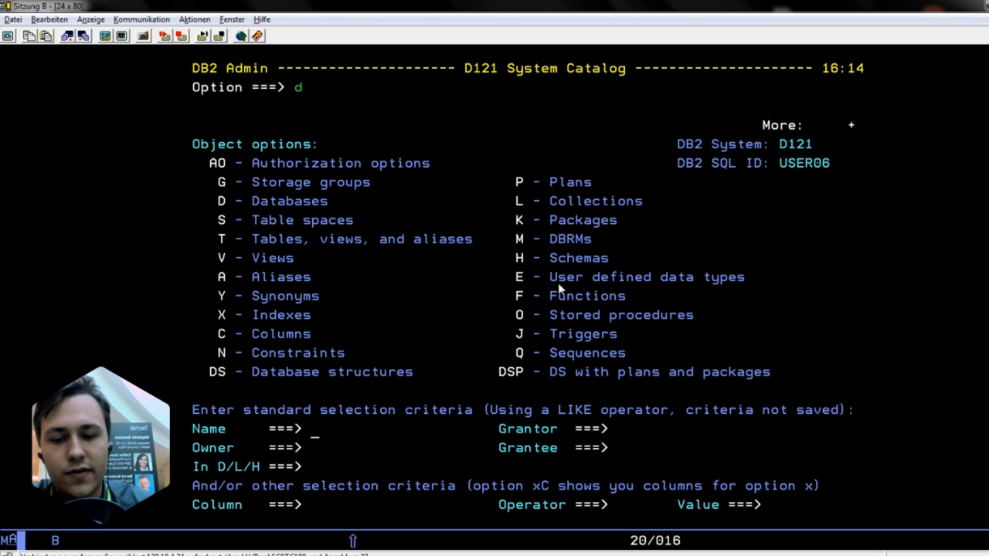
{"action": "type", "text": "FLIGHTDB"}
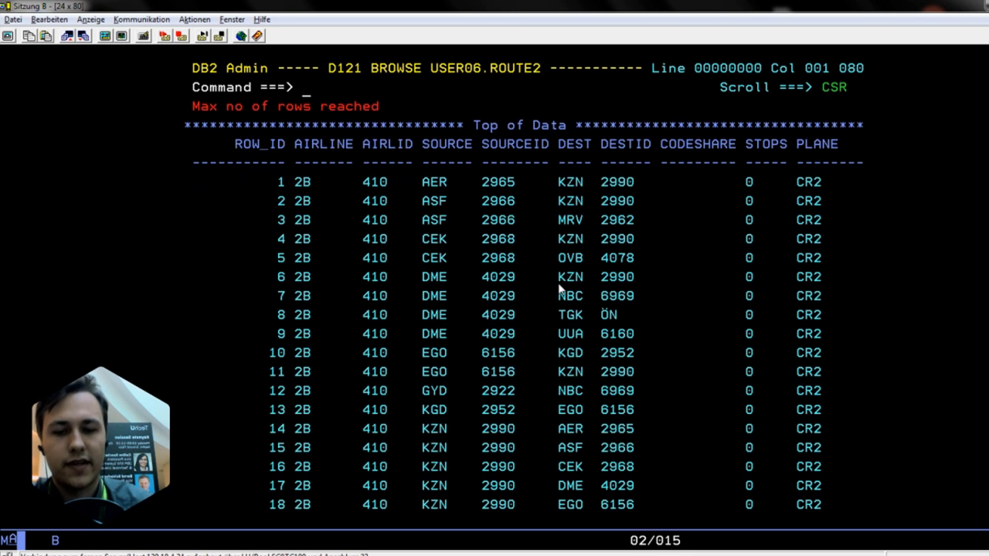
{"action": "scroll", "scroll_direction": "down", "scroll_amount": 3}
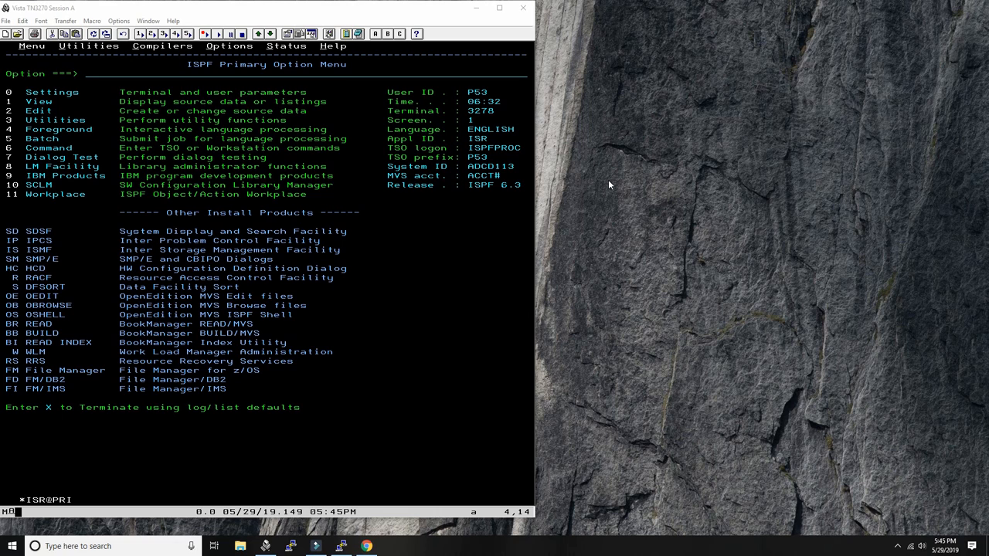
{"action": "mouse_move", "coordinate": [381, 519]}
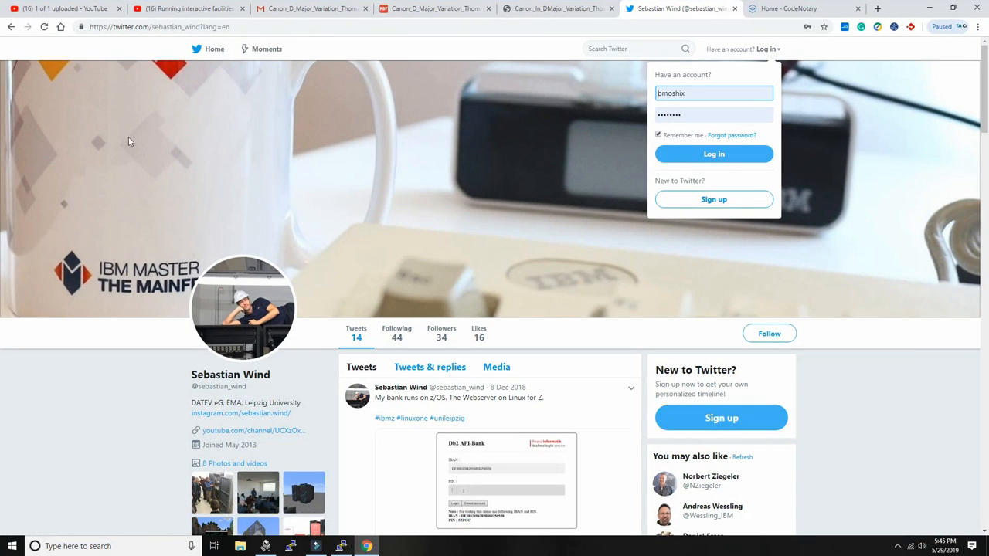
{"action": "scroll", "scroll_direction": "down", "scroll_amount": 3}
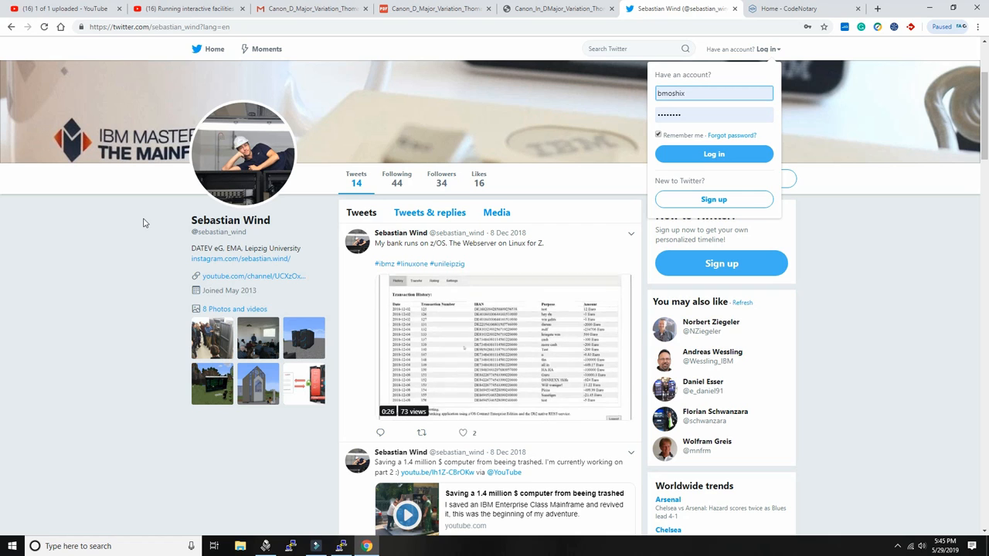
{"action": "scroll", "scroll_direction": "down", "scroll_amount": 3}
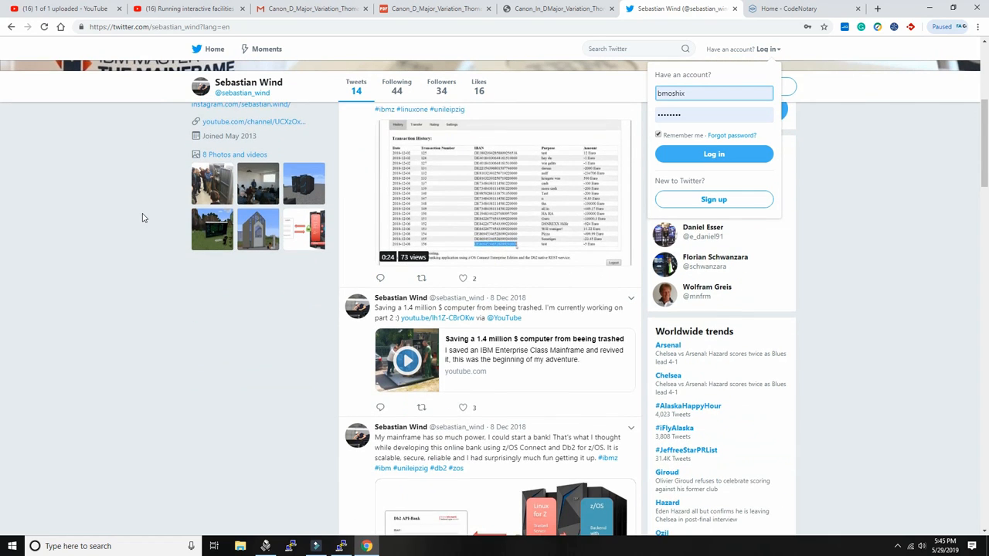
{"action": "scroll", "scroll_direction": "down", "scroll_amount": 3}
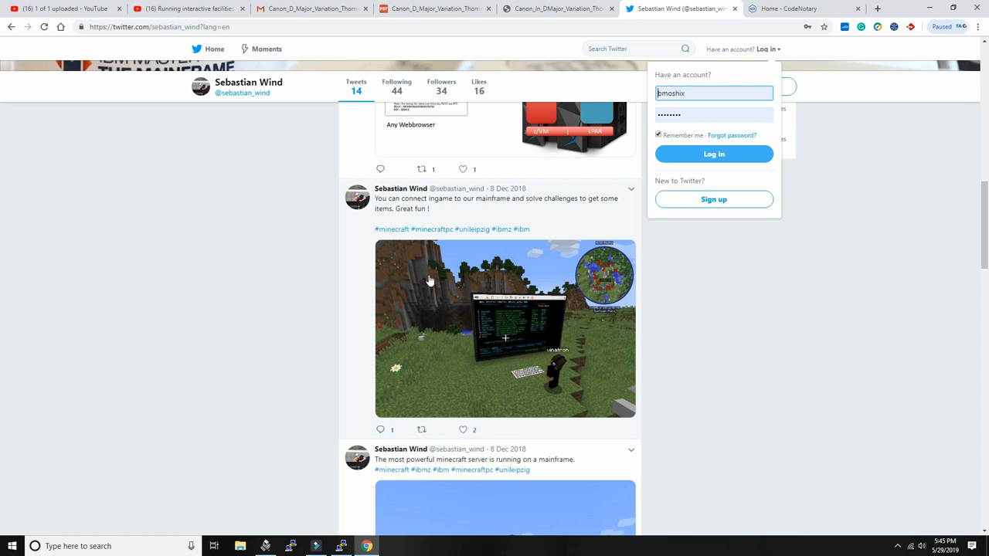
{"action": "scroll", "scroll_direction": "down", "scroll_amount": 3}
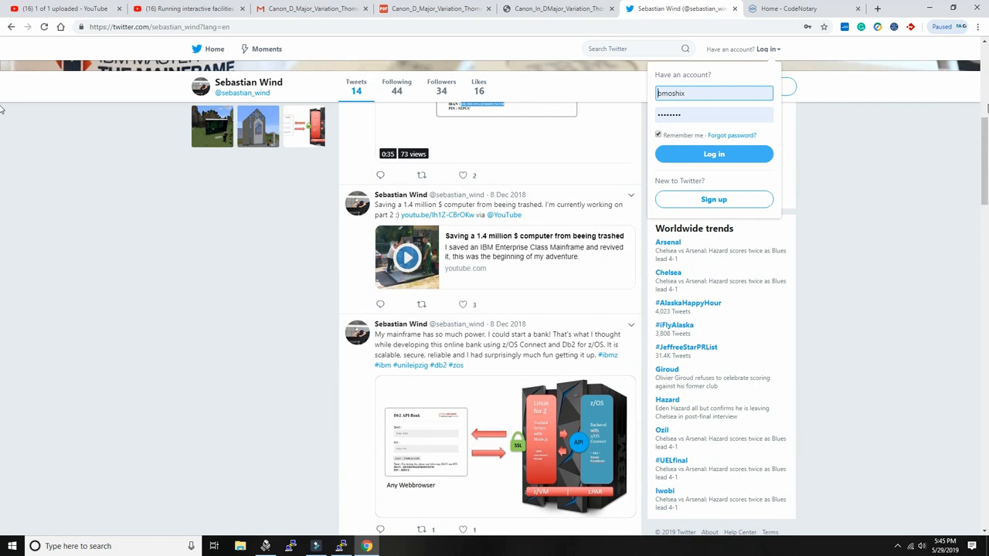
{"action": "scroll", "scroll_direction": "up", "scroll_amount": 3}
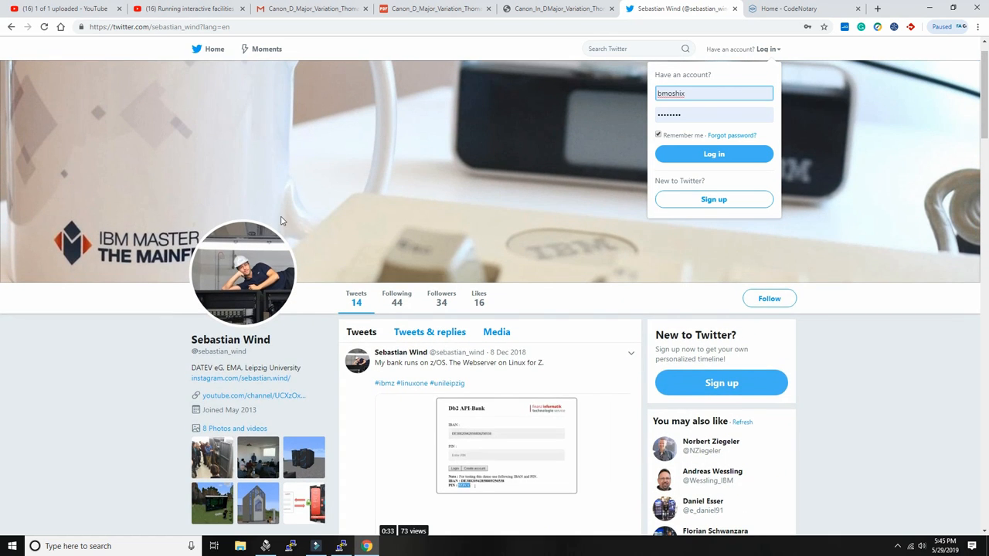
{"action": "mouse_move", "coordinate": [218, 351]}
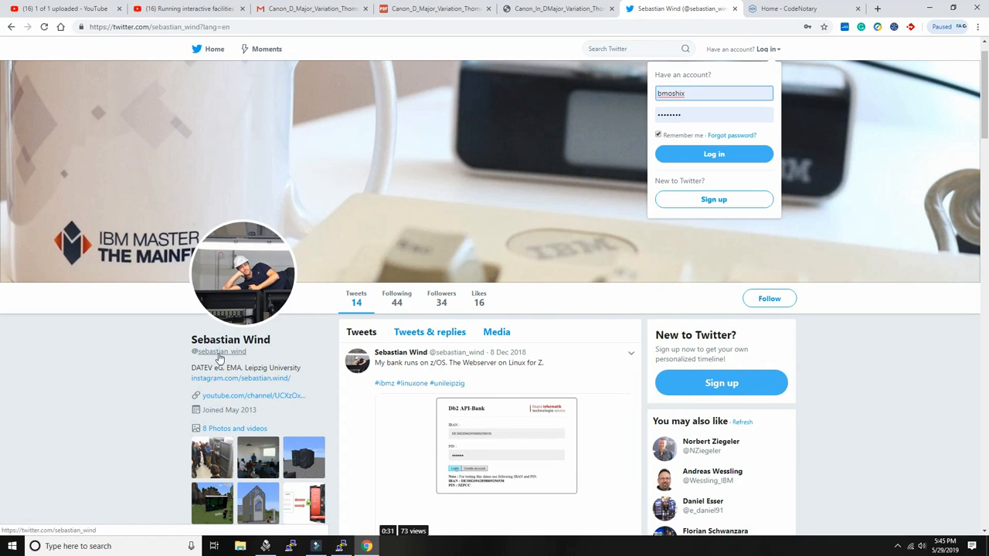